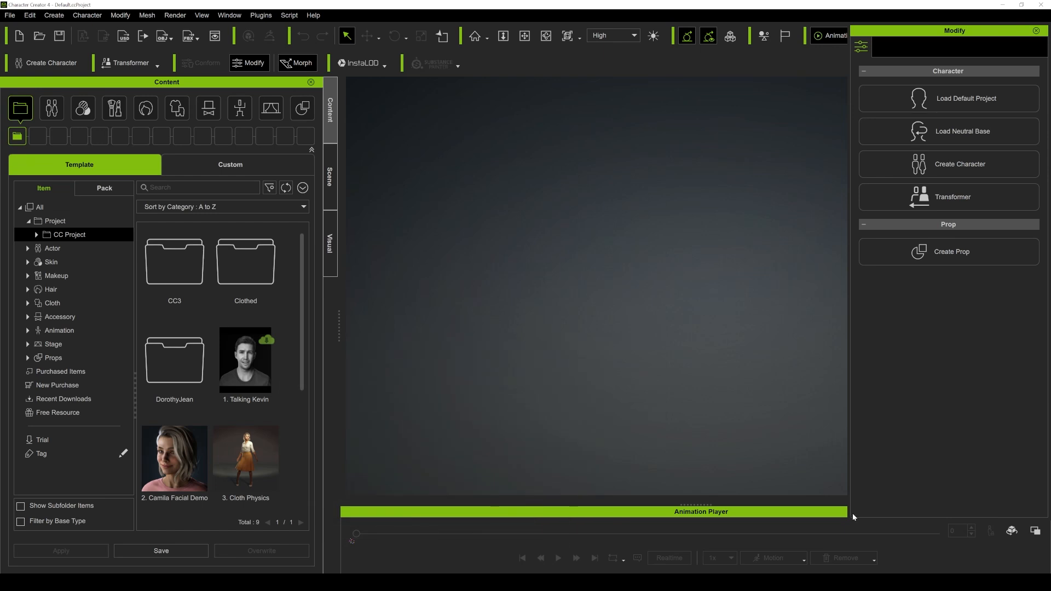
mouse_move(854, 514)
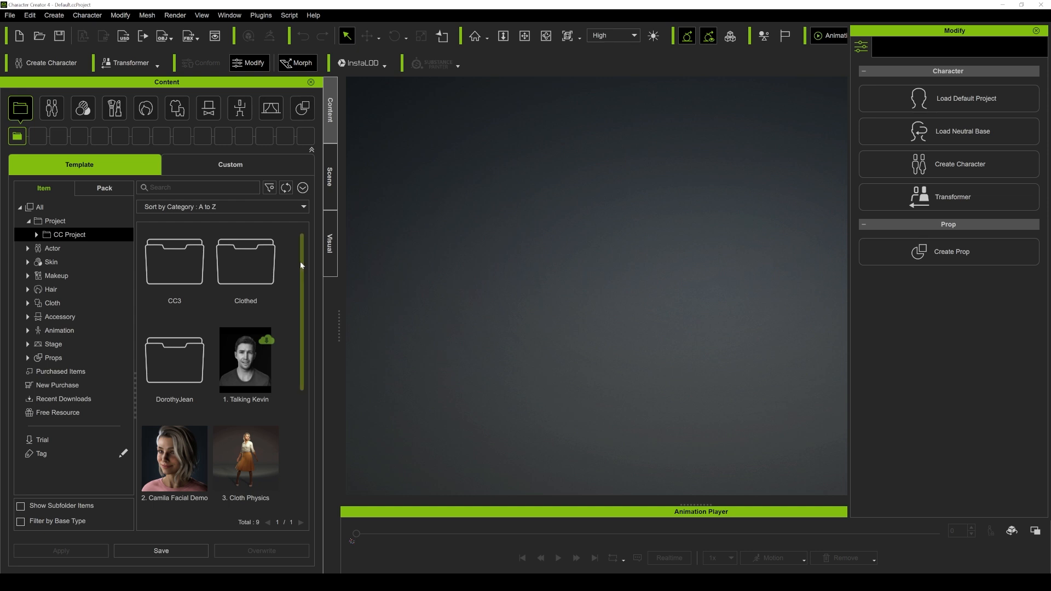
- Scroll the Content panel and load the '3. Cloth Physics' sample project with the long skirt
scroll(down, 3)
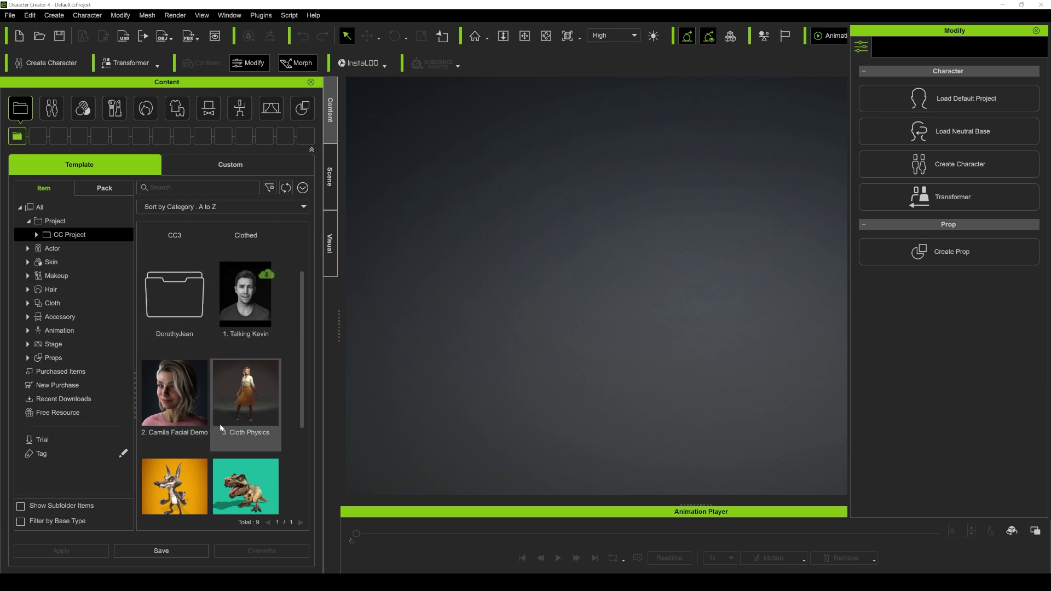
double_click(245, 392)
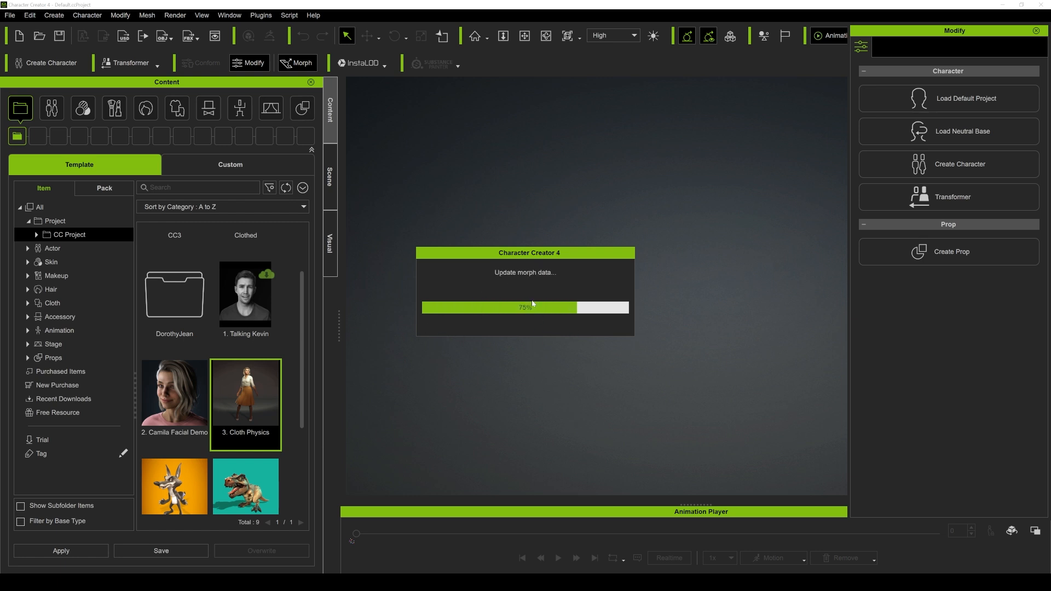
mouse_move(534, 367)
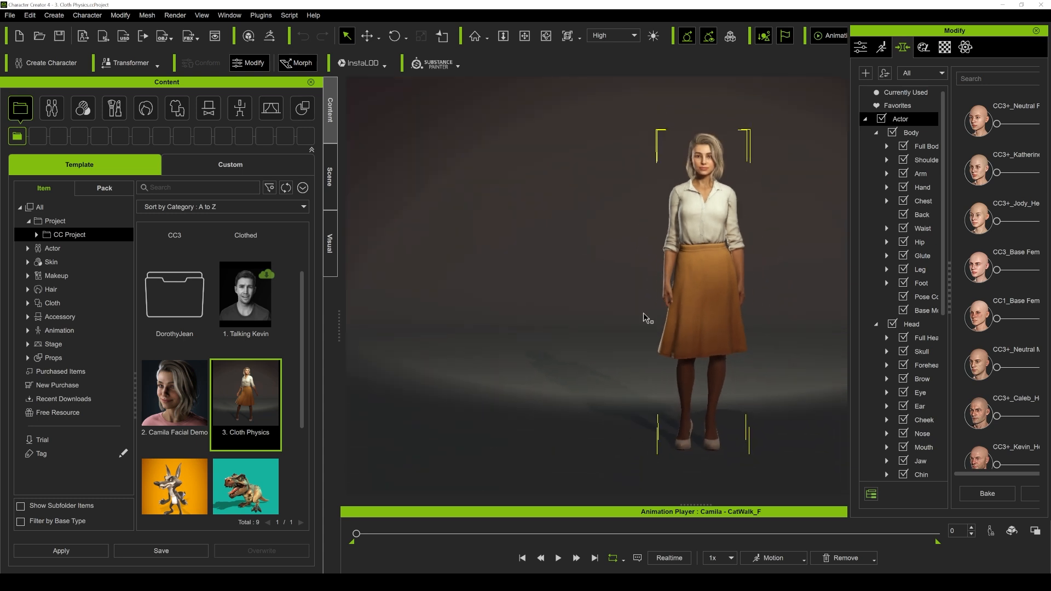
click(558, 558)
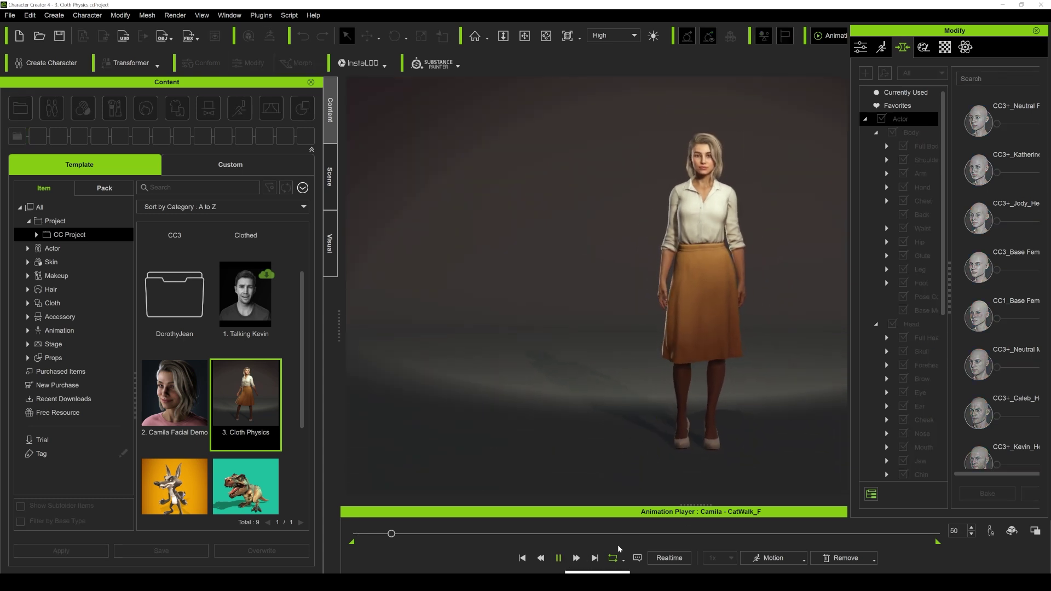
drag(391, 532, 475, 532)
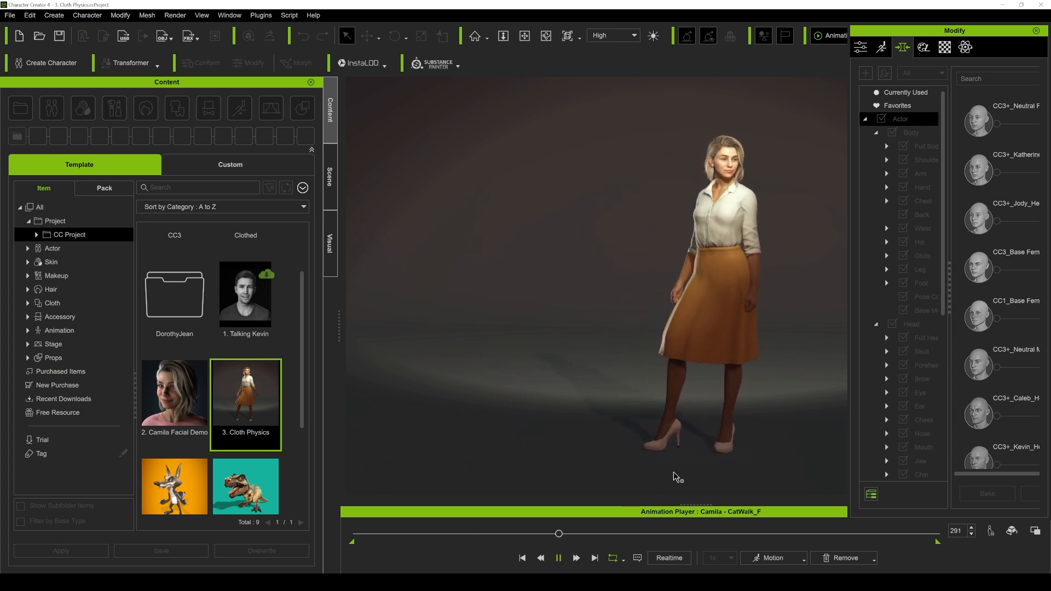
drag(559, 534, 629, 534)
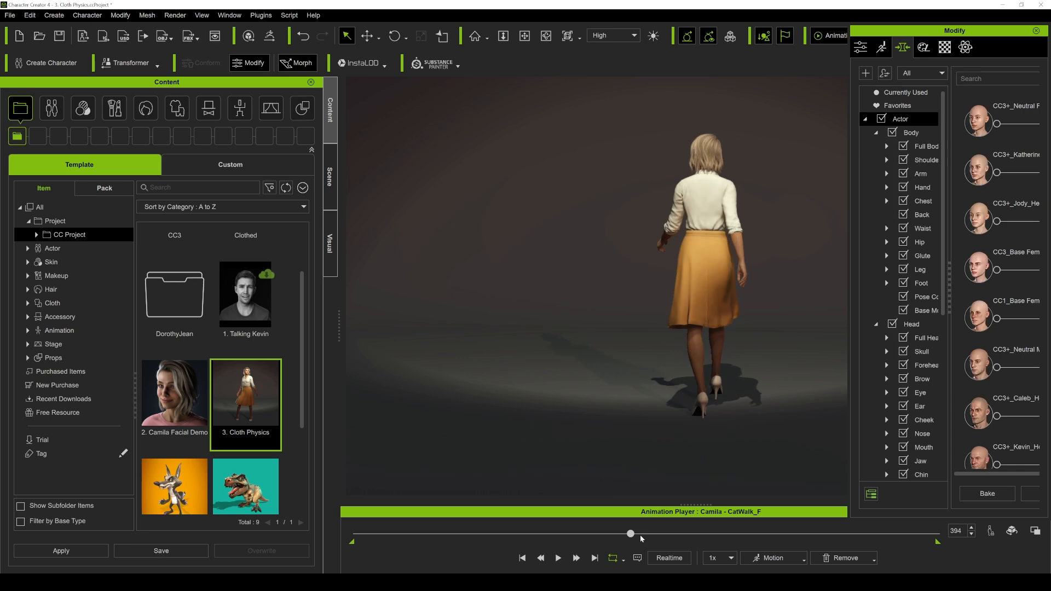
drag(629, 533, 553, 534)
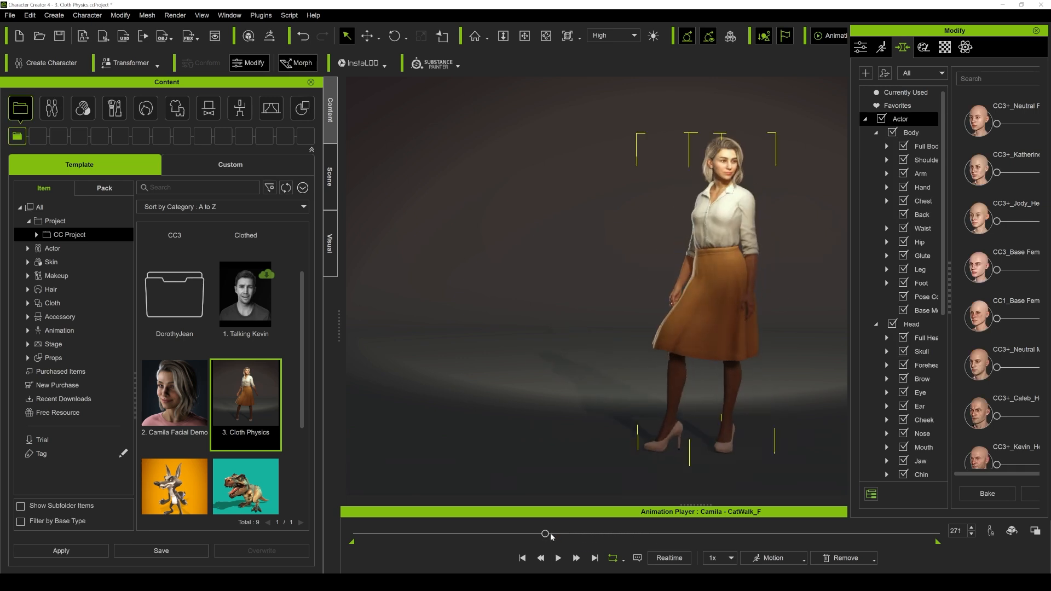
drag(549, 534, 493, 534)
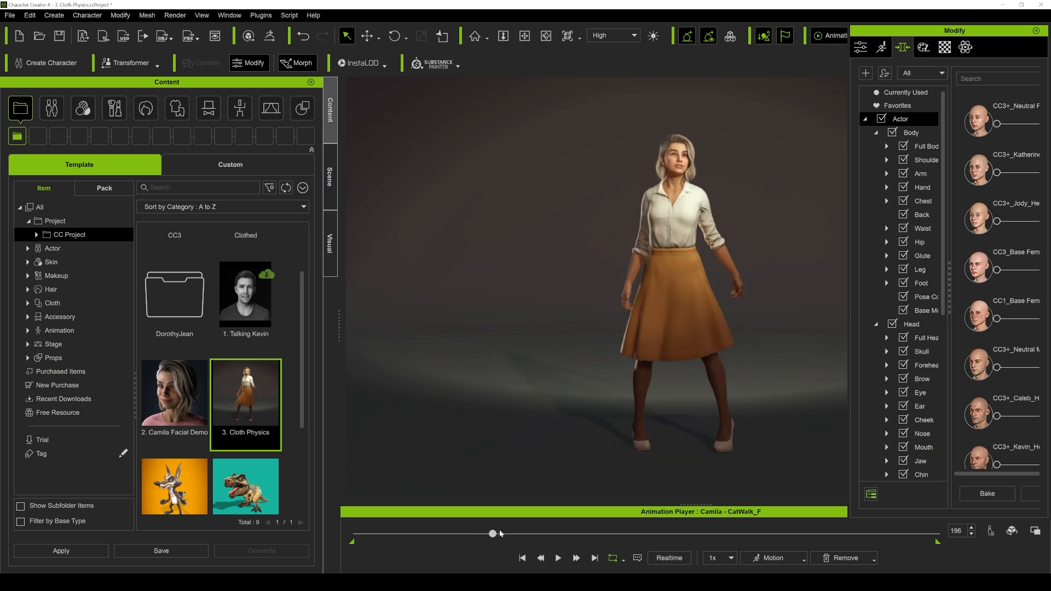
drag(493, 532, 604, 532)
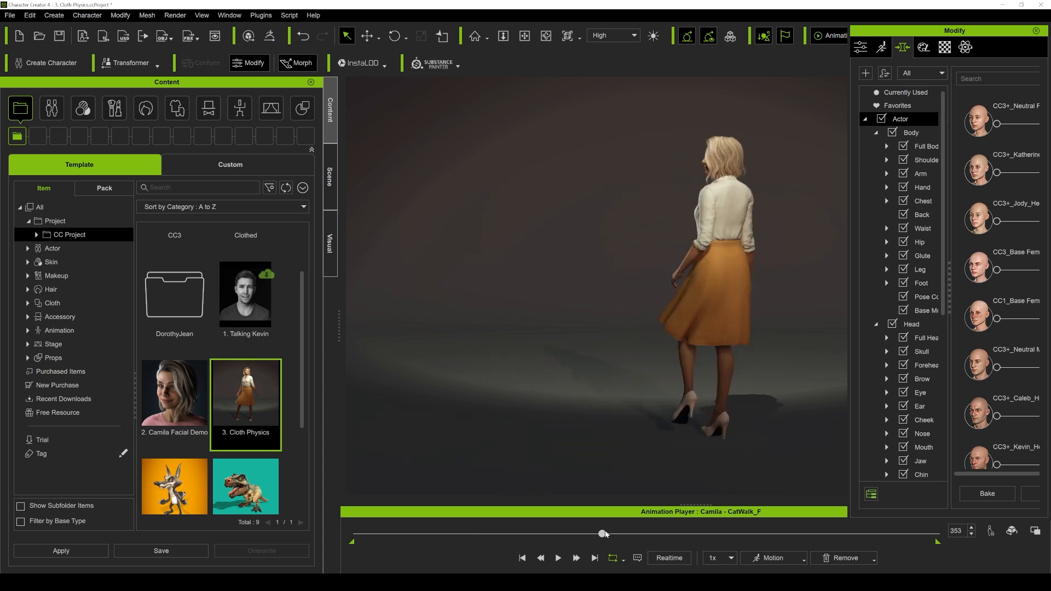
drag(603, 532, 656, 533)
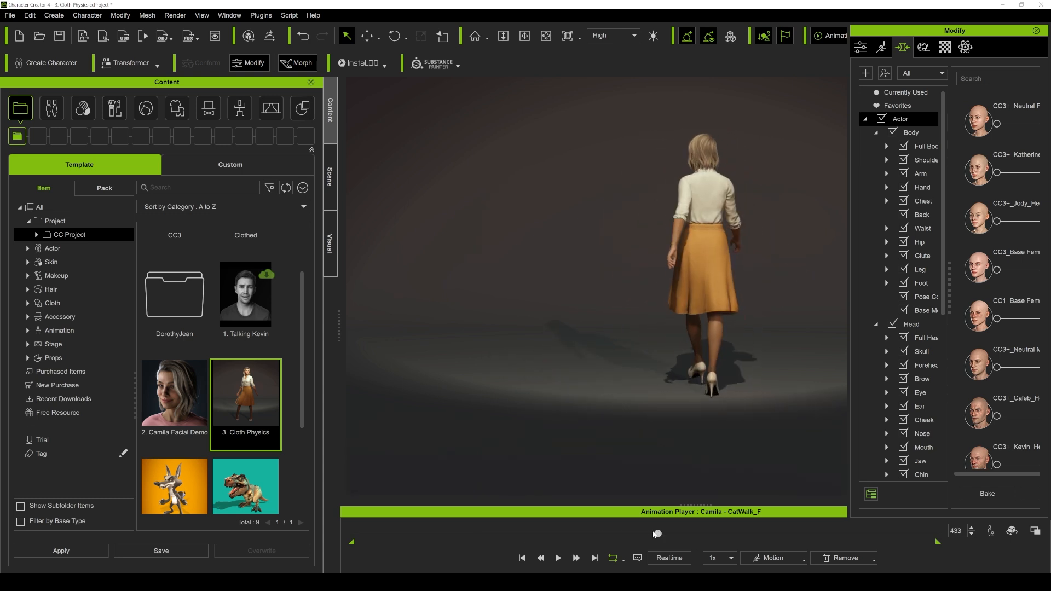
drag(656, 534, 522, 534)
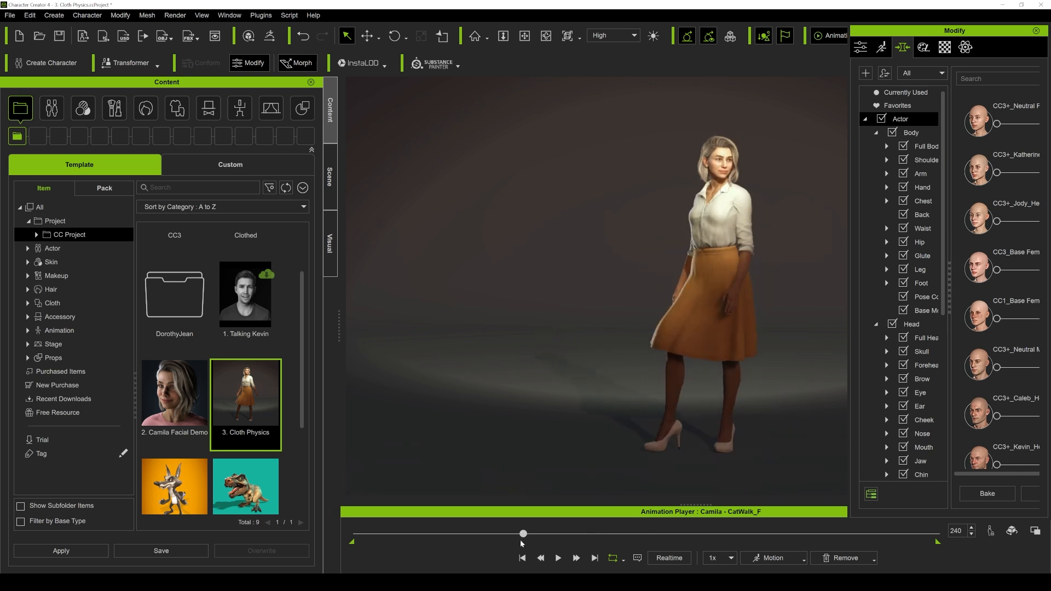
click(558, 558)
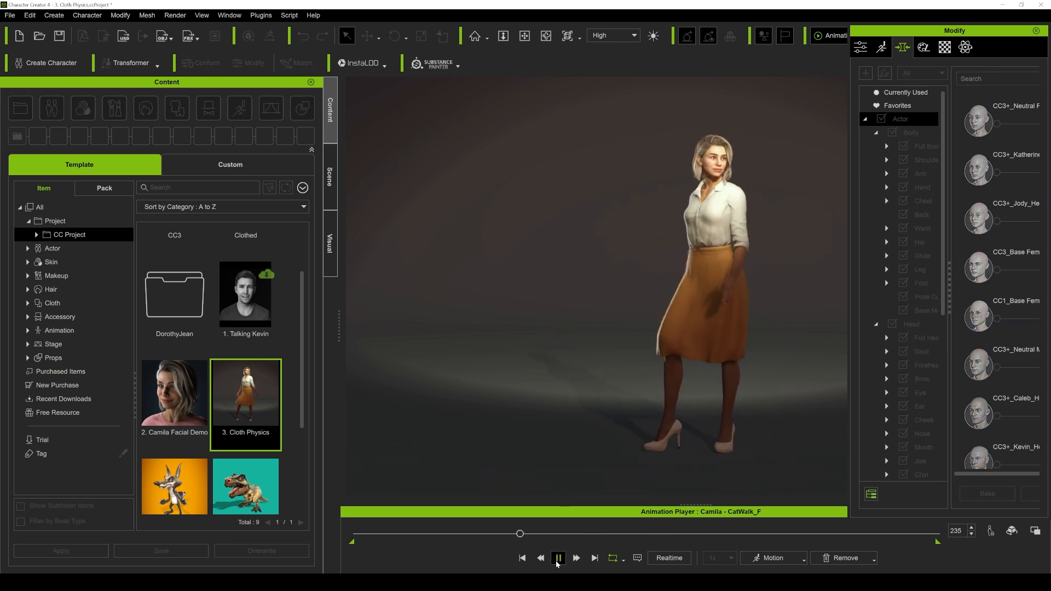
click(558, 557)
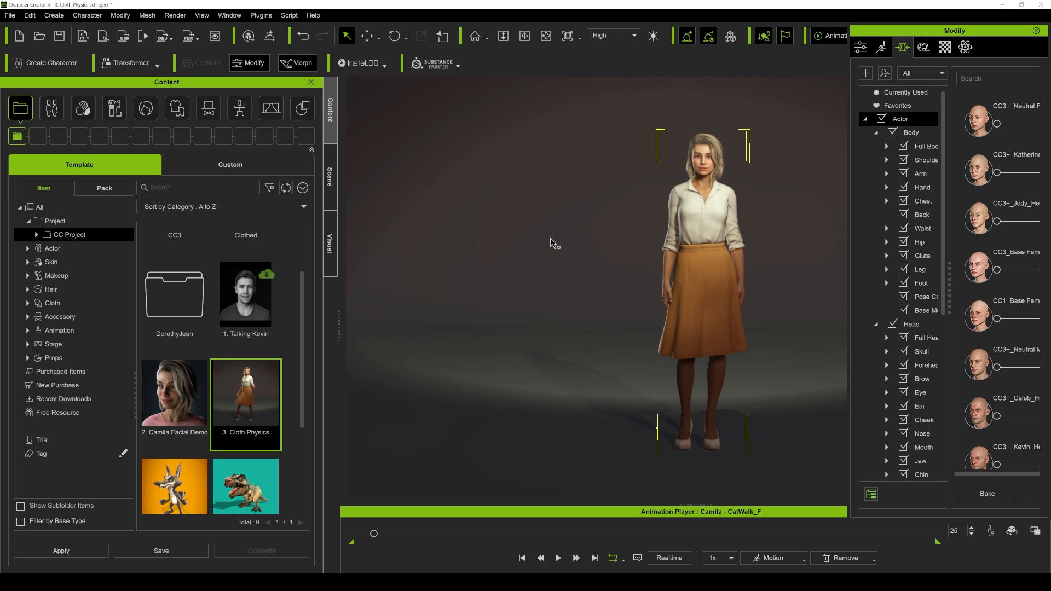
mouse_move(564, 249)
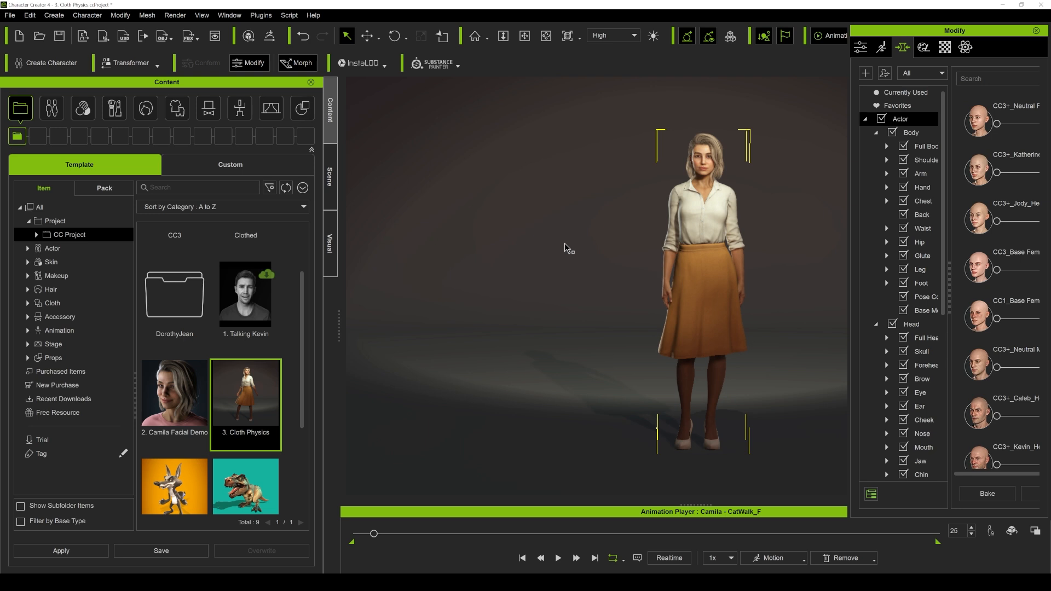
- Paste the Content, Plugins and readme from Auto Setup 1.24 for Unreal 5.0 into Cloth3
click(269, 15)
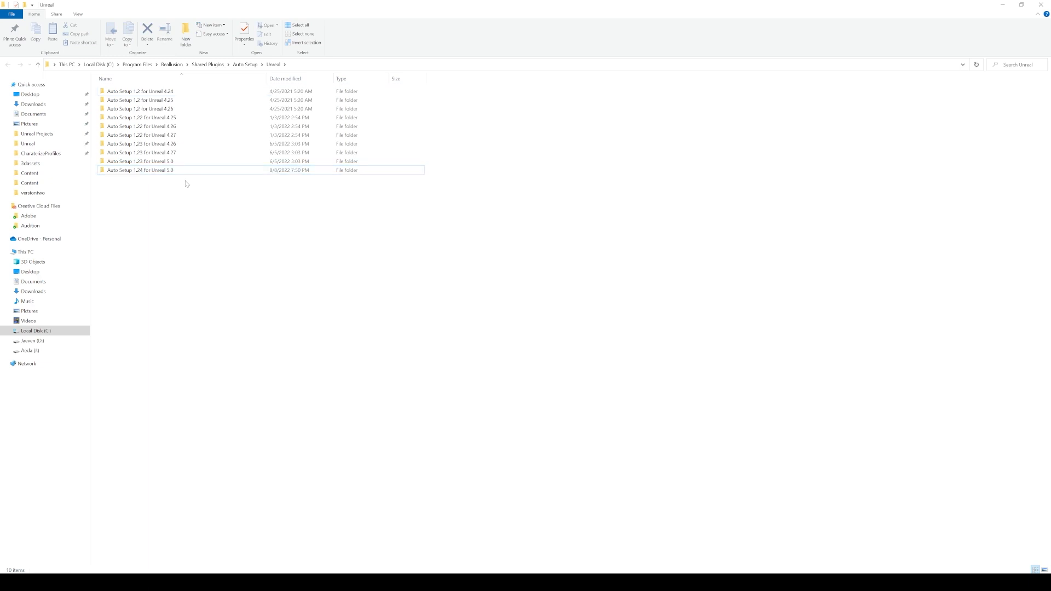
click(139, 170)
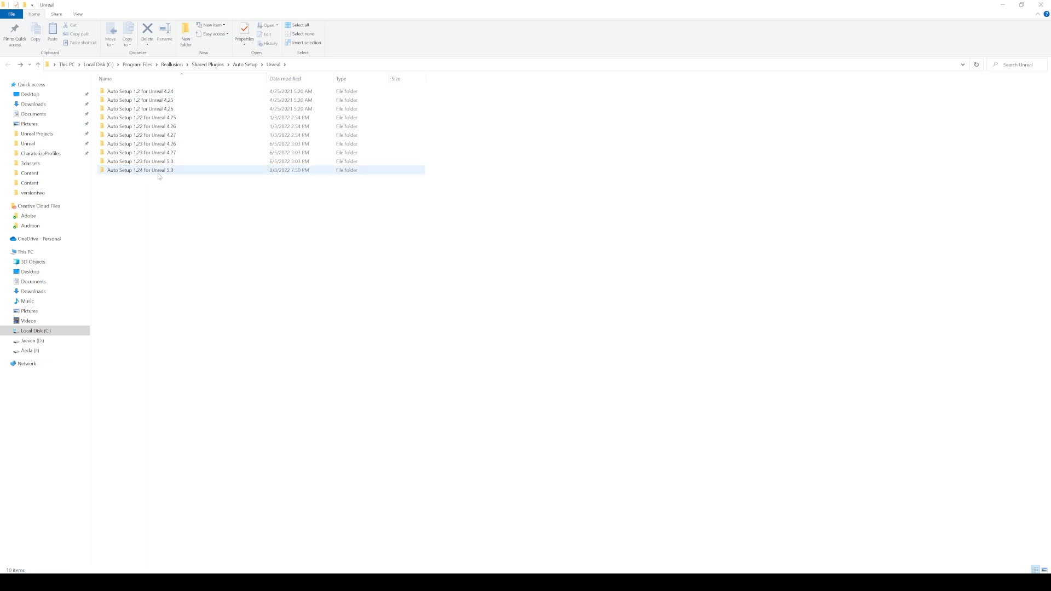
double_click(140, 169)
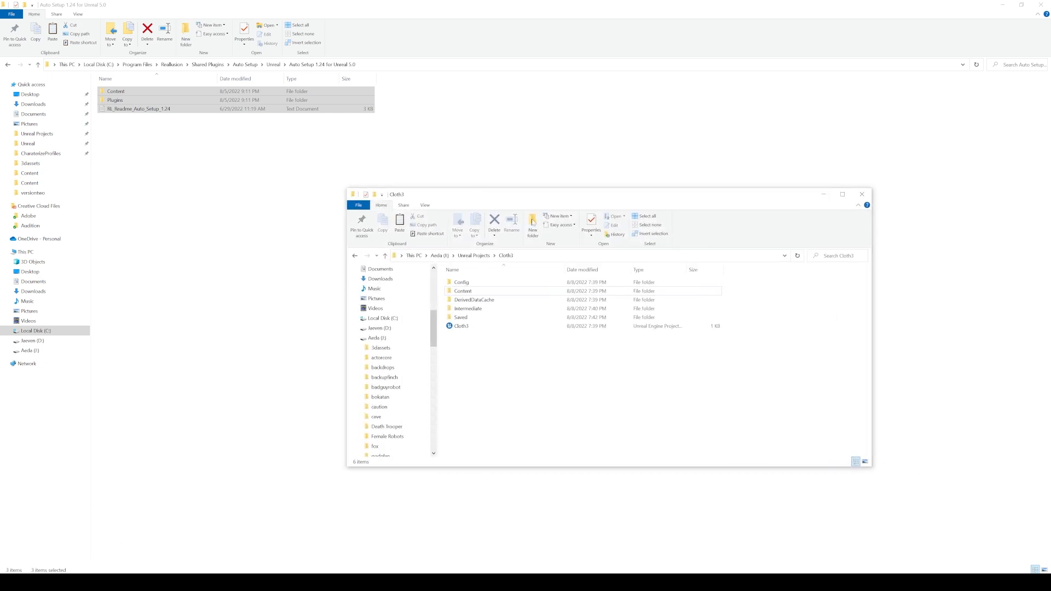
click(463, 290)
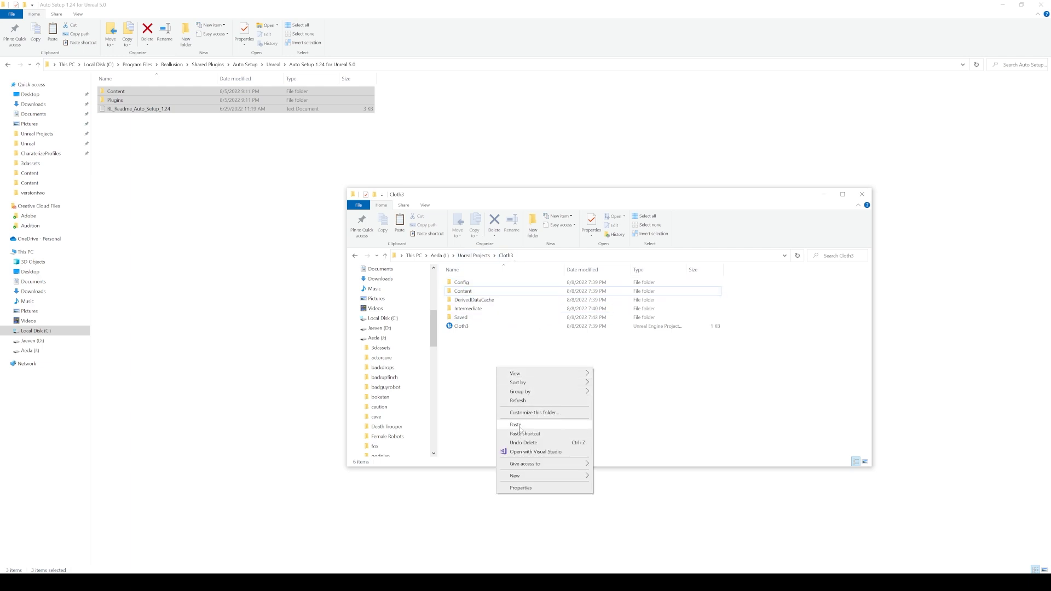
click(514, 425)
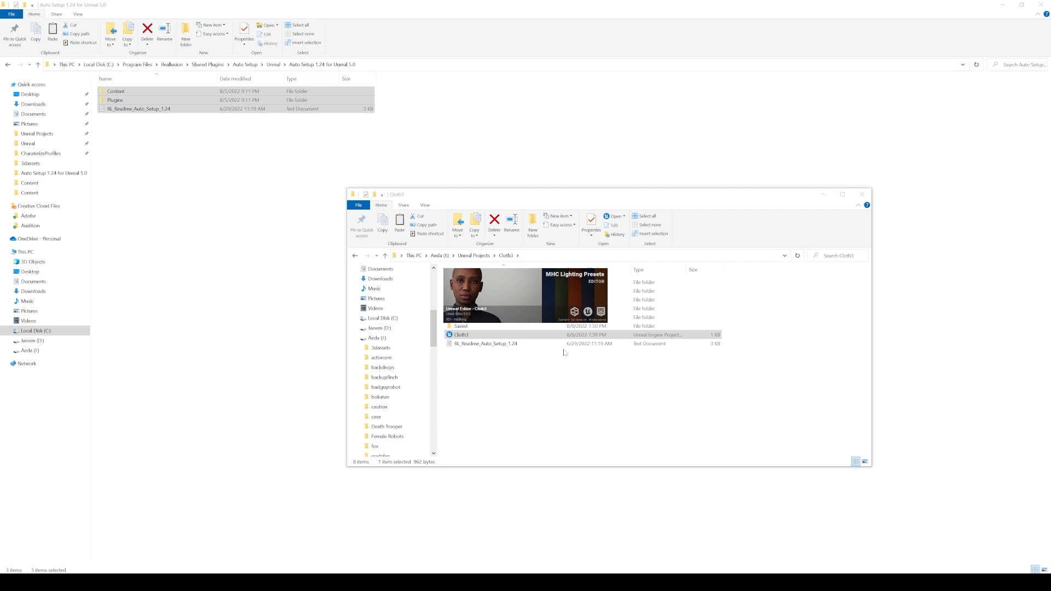
- Open the Cloth3 project and confirm the Auto Setup plugin is enabled in Plugins
double_click(461, 334)
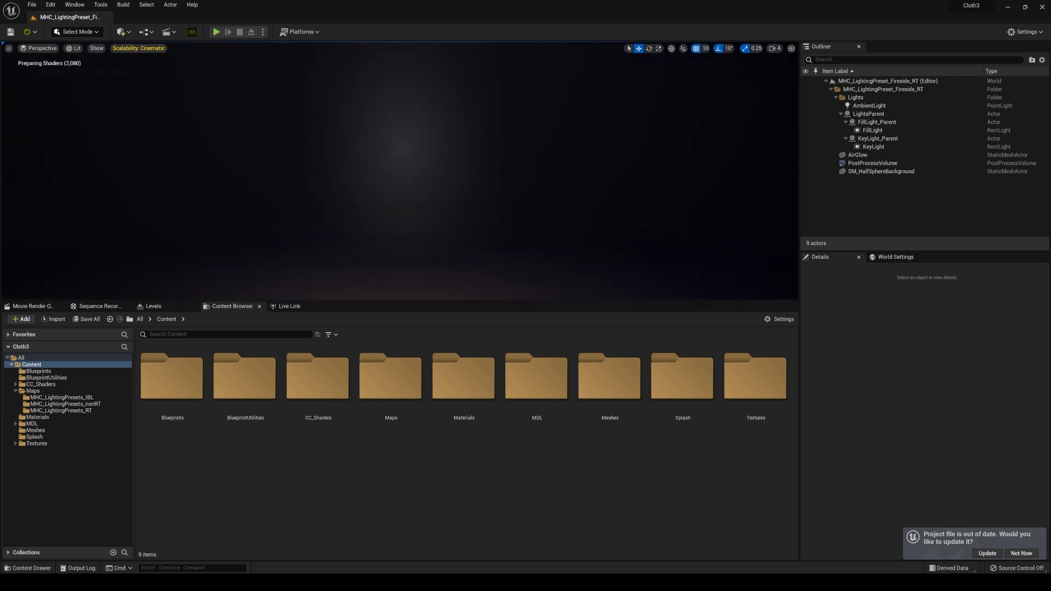
click(47, 5)
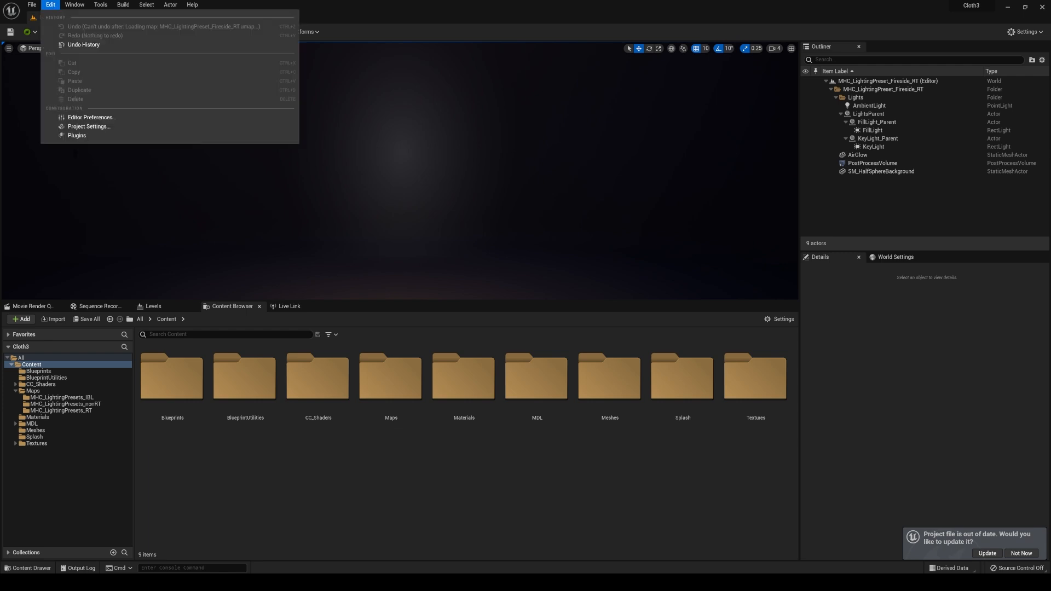
click(76, 135)
text(iclon)
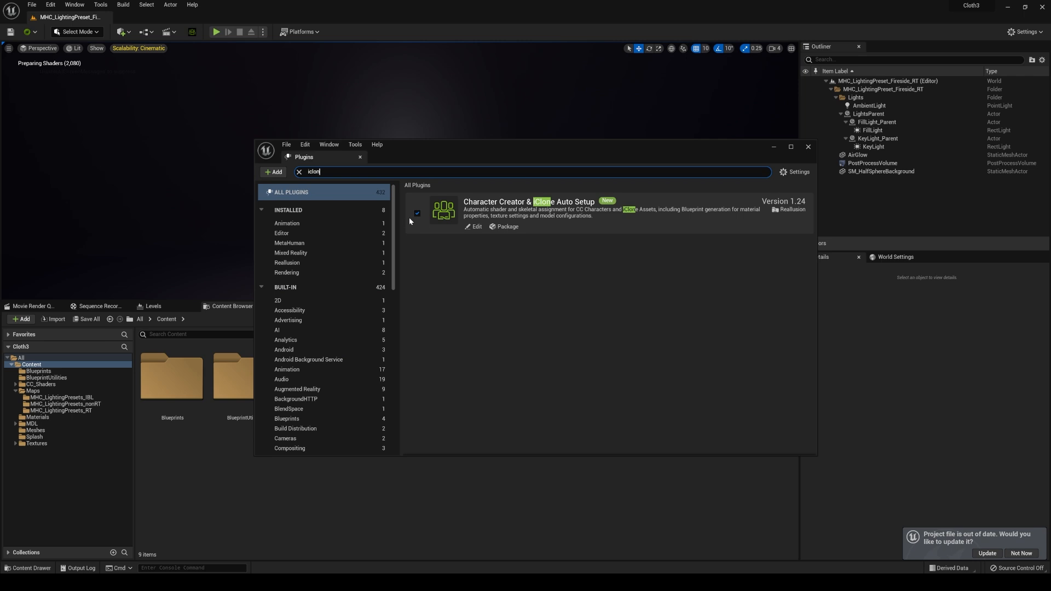
click(808, 147)
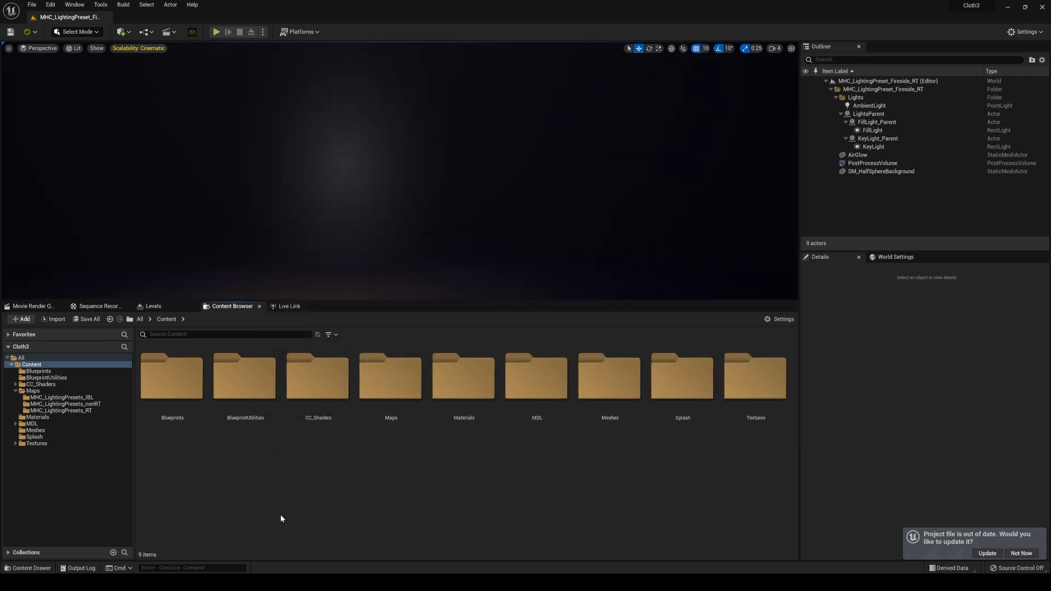
- Create a new folder named 'sam' in Content and open it
right_click(280, 518)
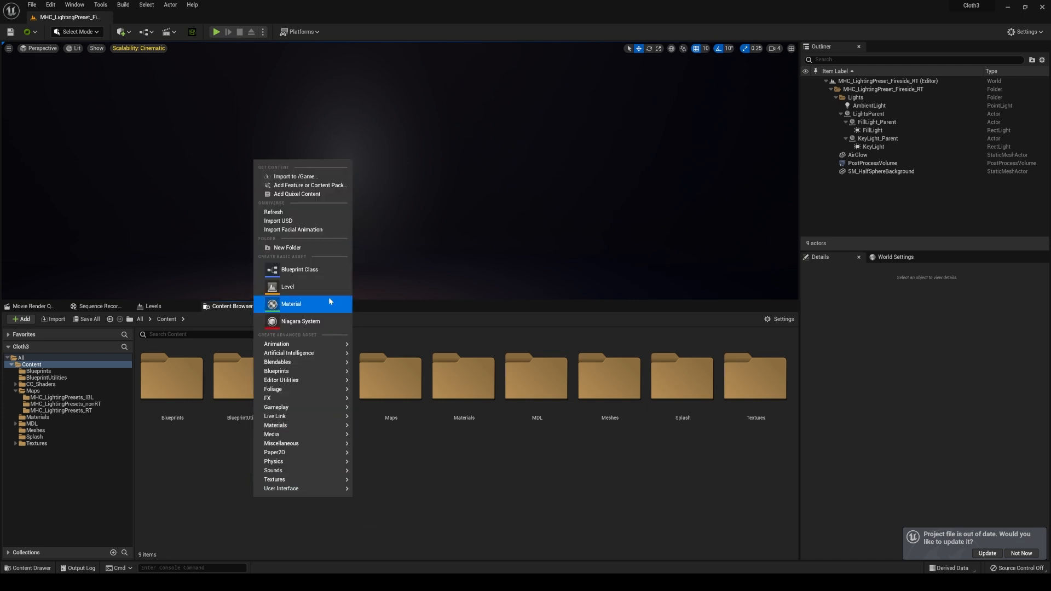
click(287, 247)
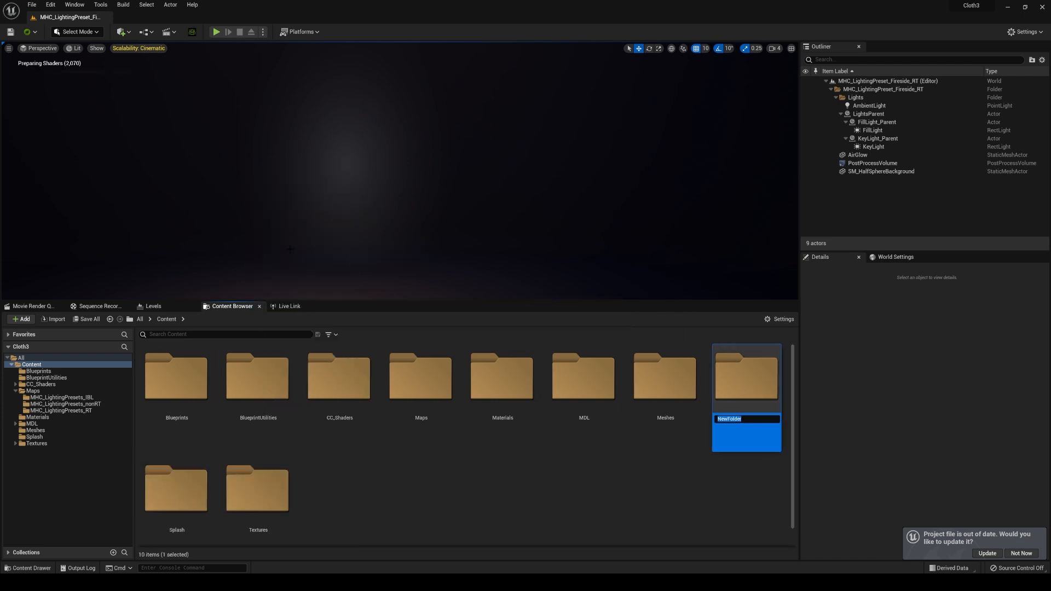
text(sam)
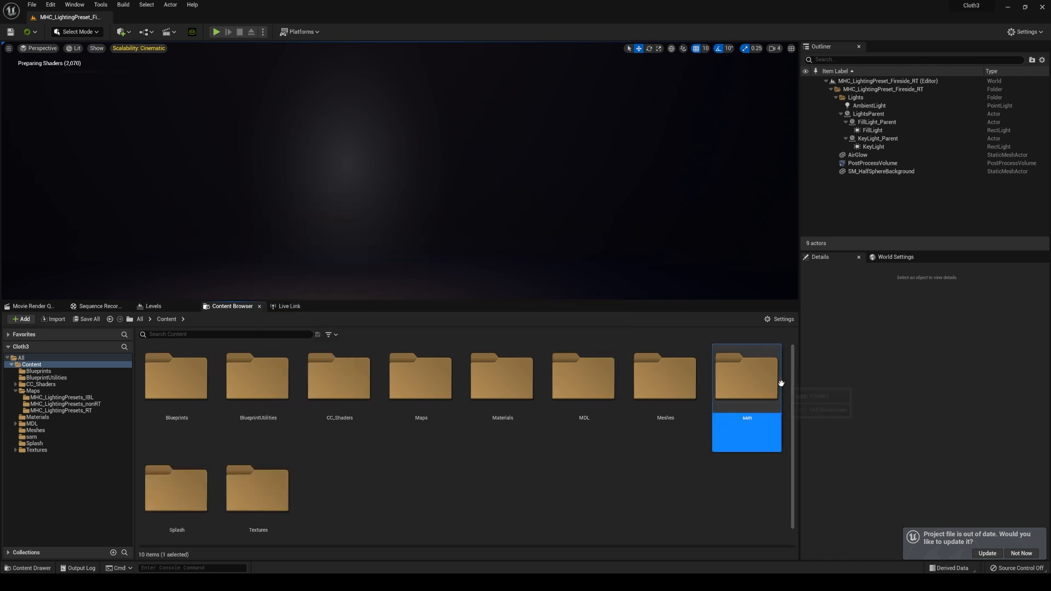
double_click(746, 376)
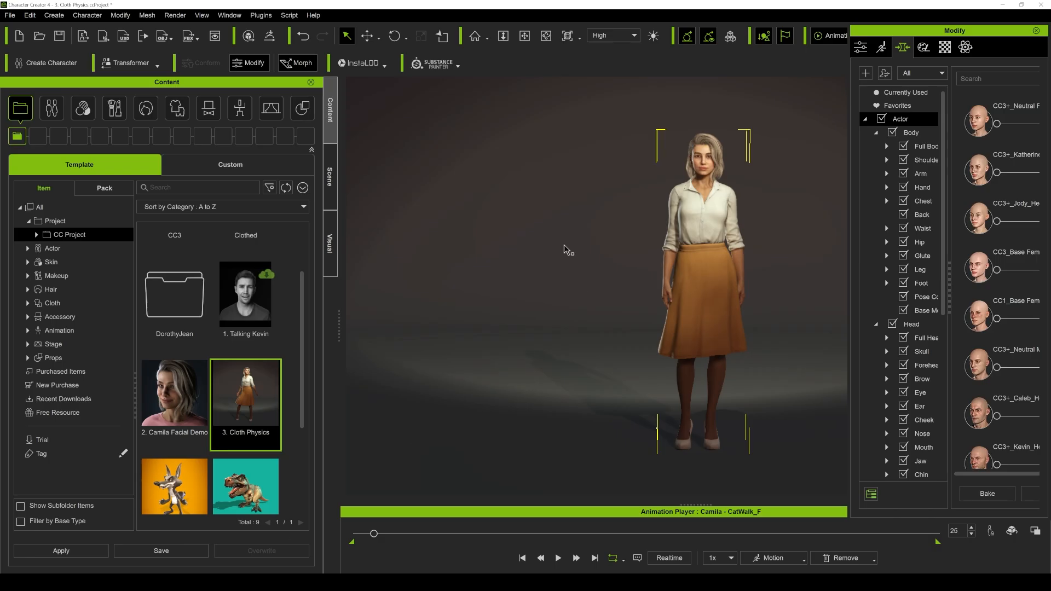
mouse_move(503, 149)
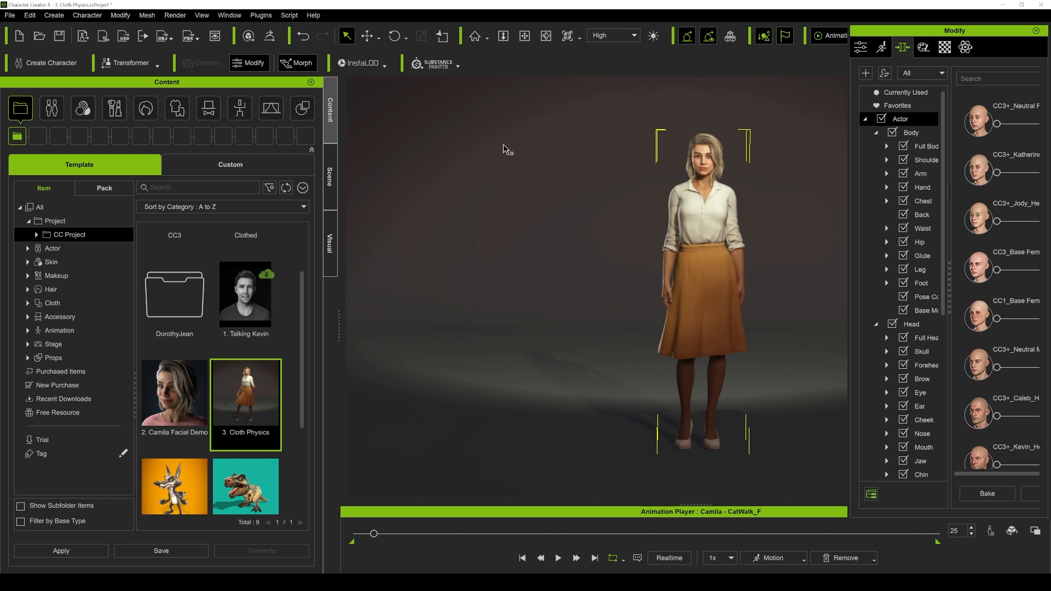
mouse_move(567, 219)
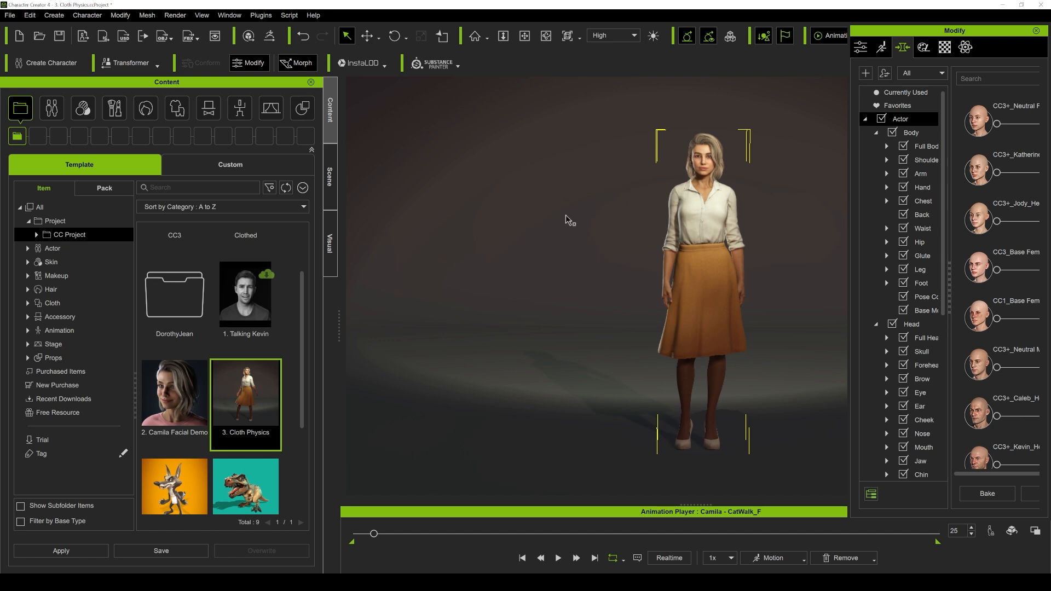
- Set up the Unreal-preset FBX export with 2048 max texture size and current animation included
click(9, 15)
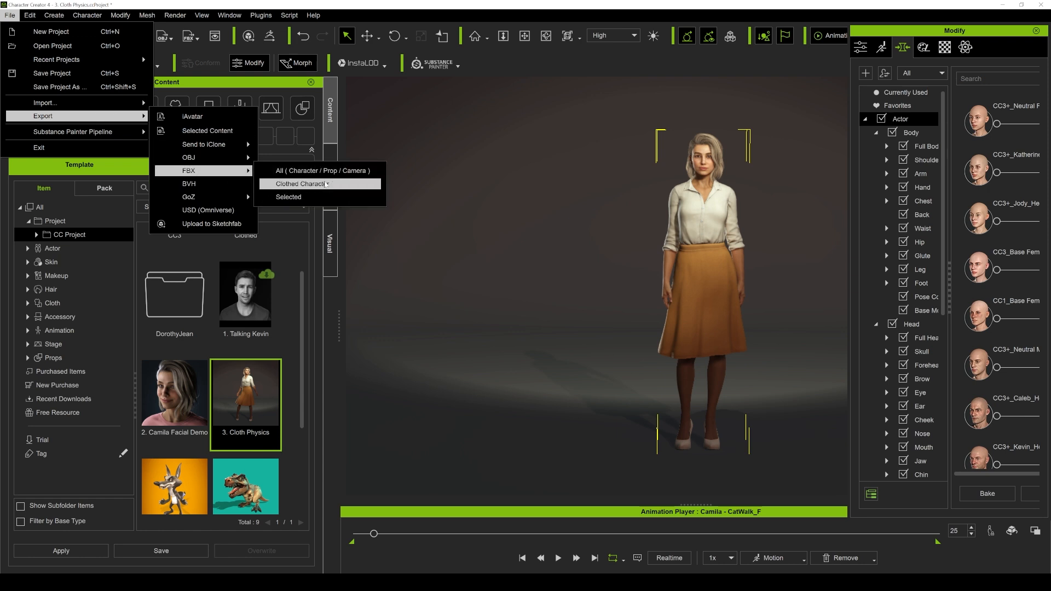
click(310, 183)
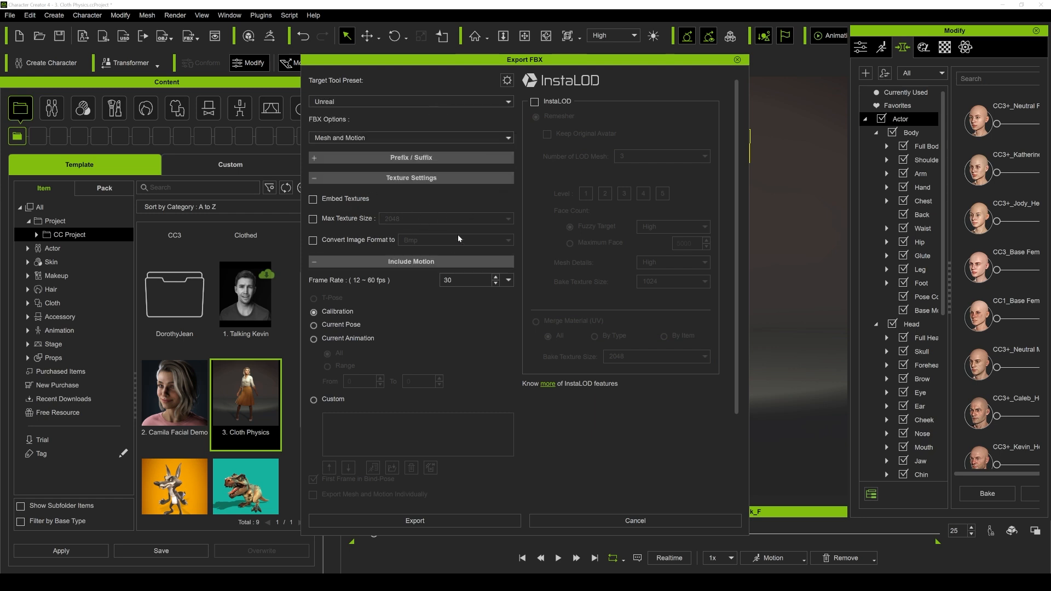
click(312, 218)
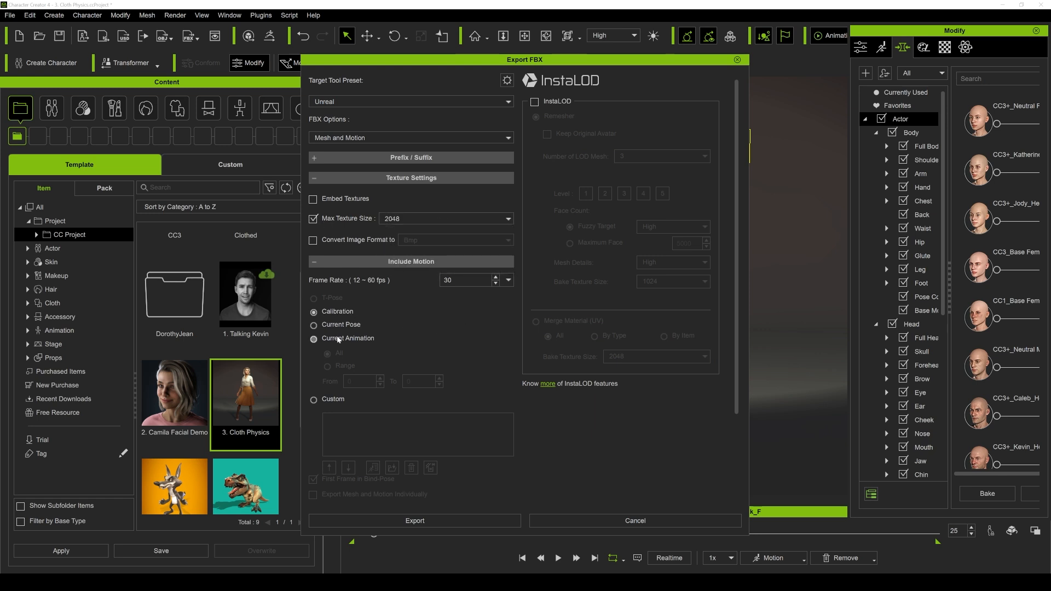
click(313, 338)
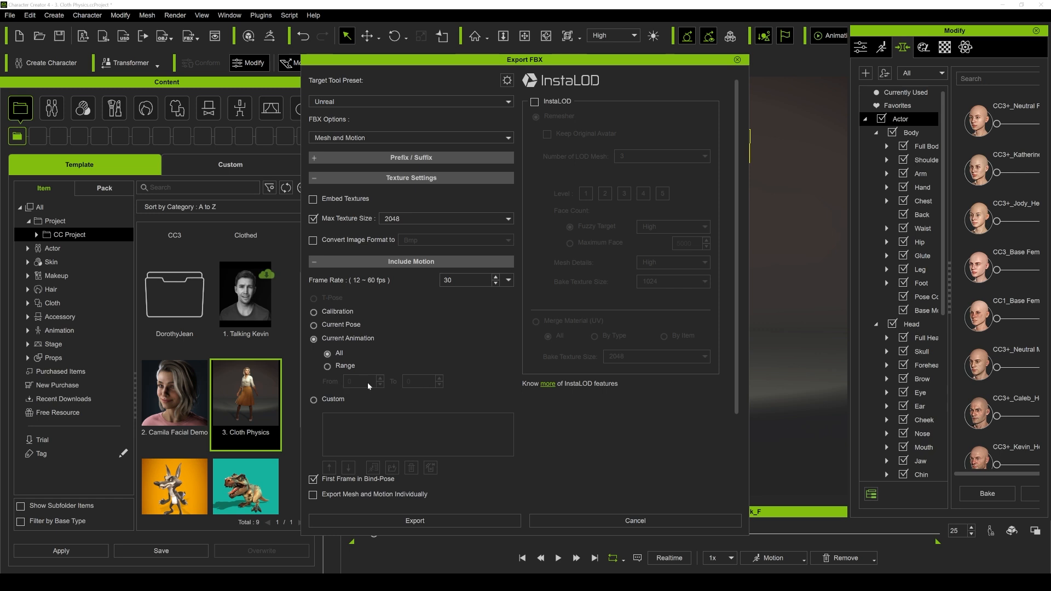
mouse_move(451, 291)
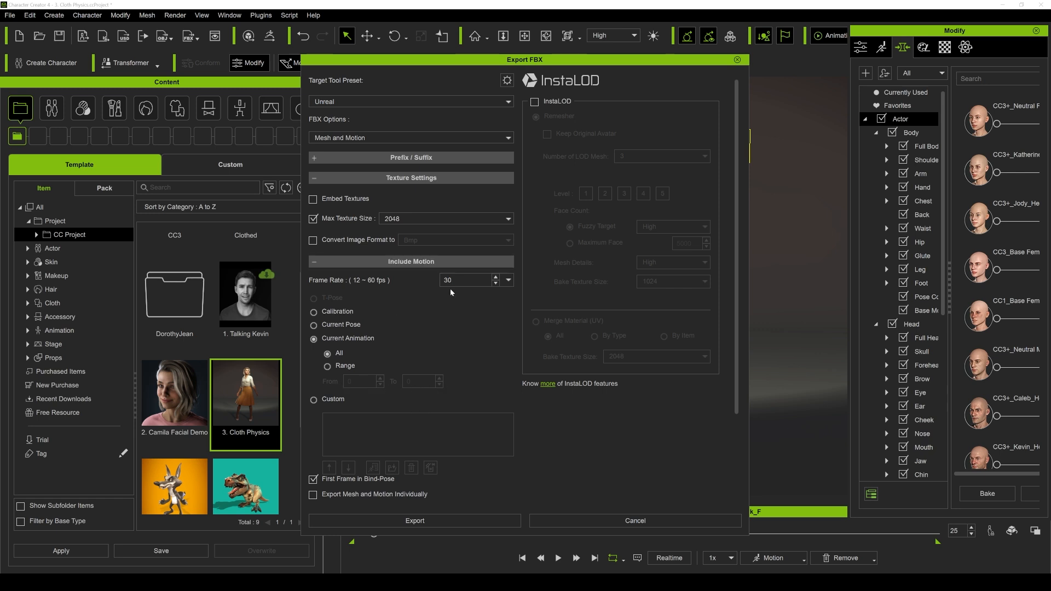
mouse_move(442, 432)
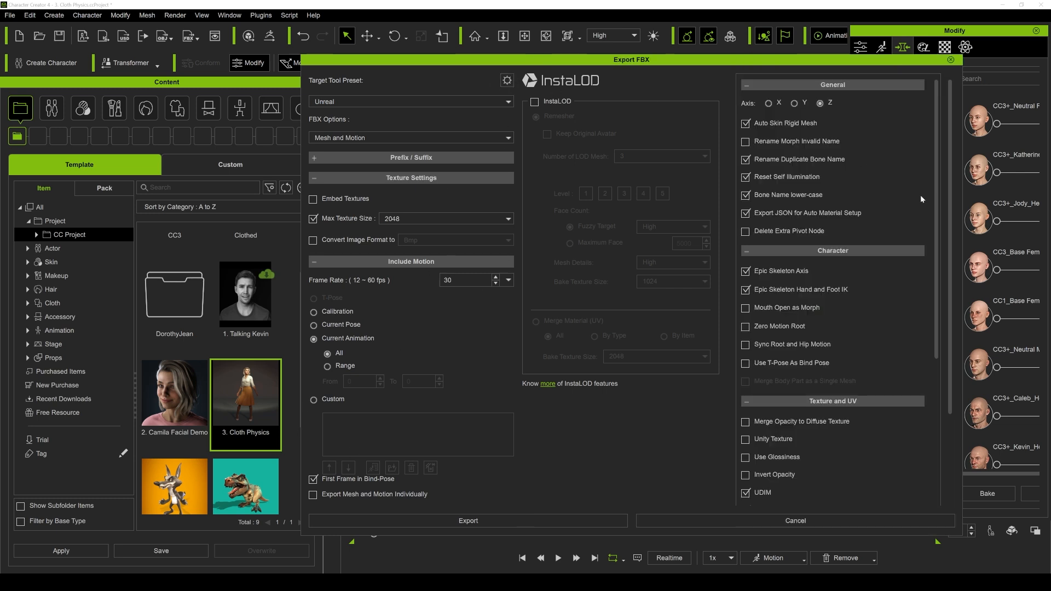
- Scroll through the advanced options: DirectX normals, A-Pose motion for Unreal, Unreal texture preset
scroll(down, 3)
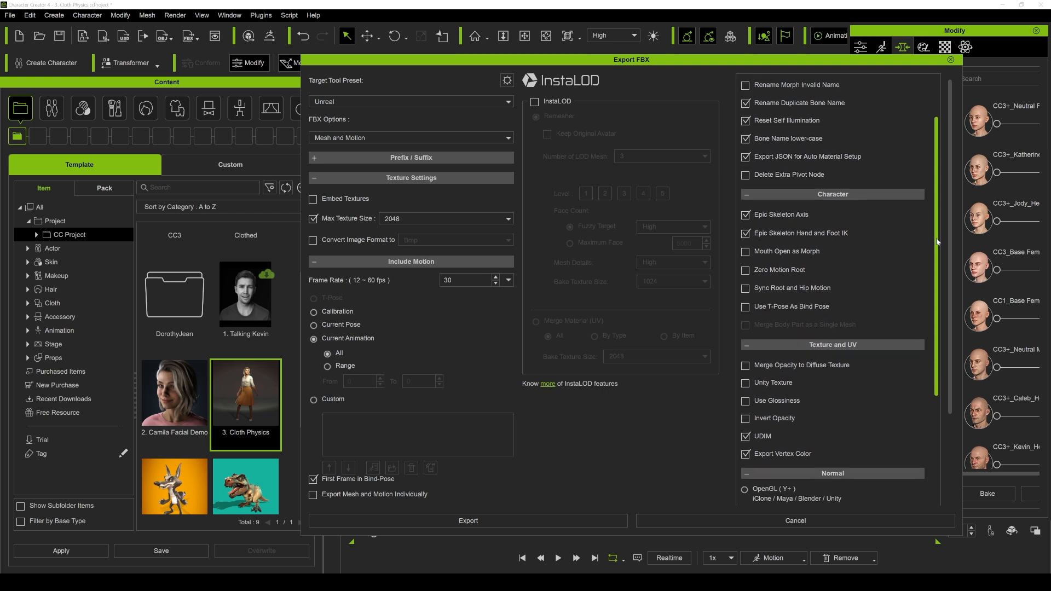
scroll(down, 3)
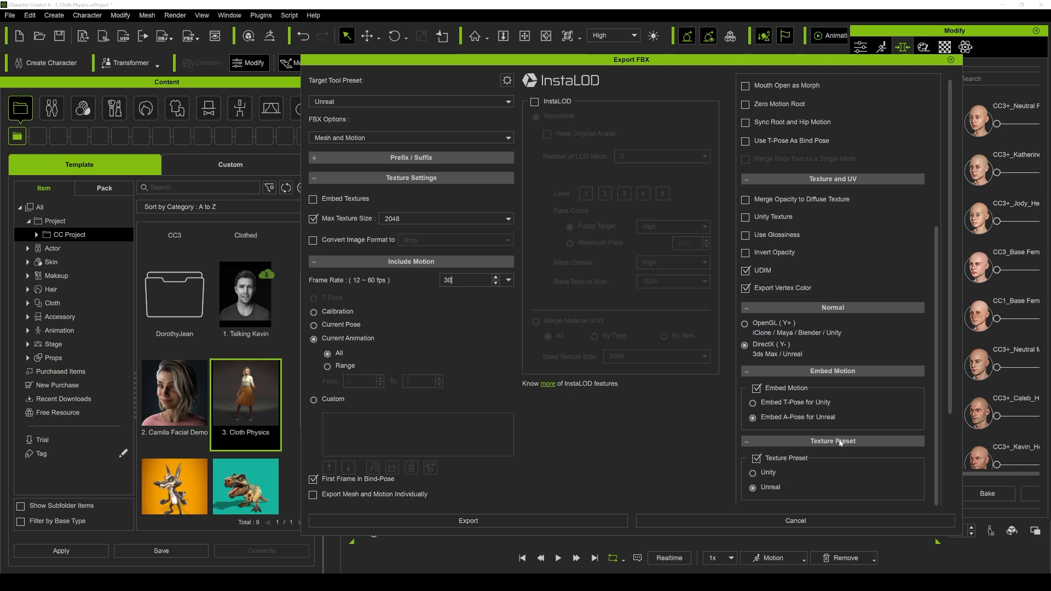
mouse_move(874, 399)
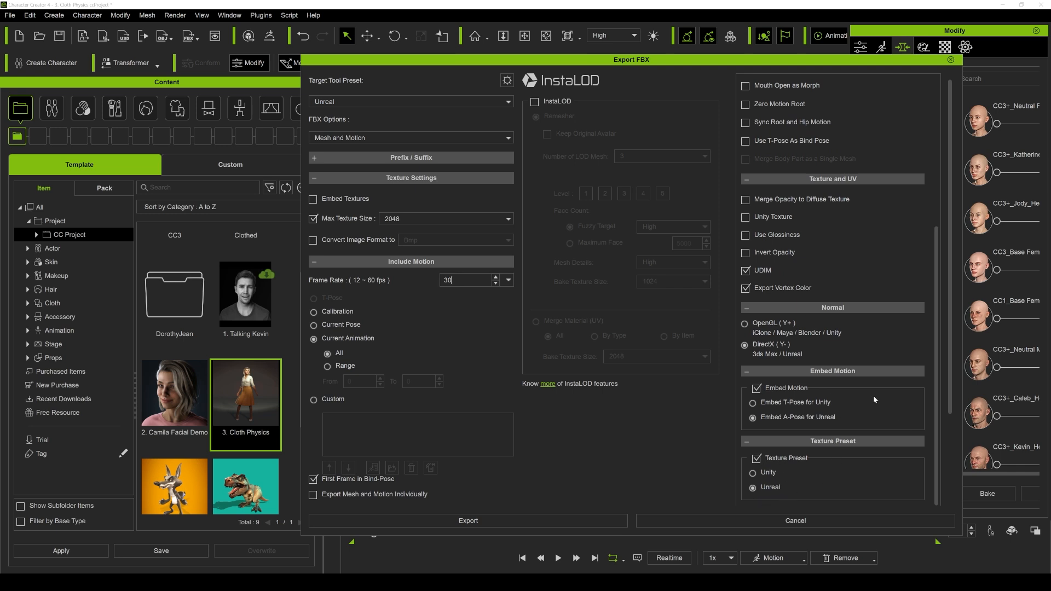
mouse_move(937, 398)
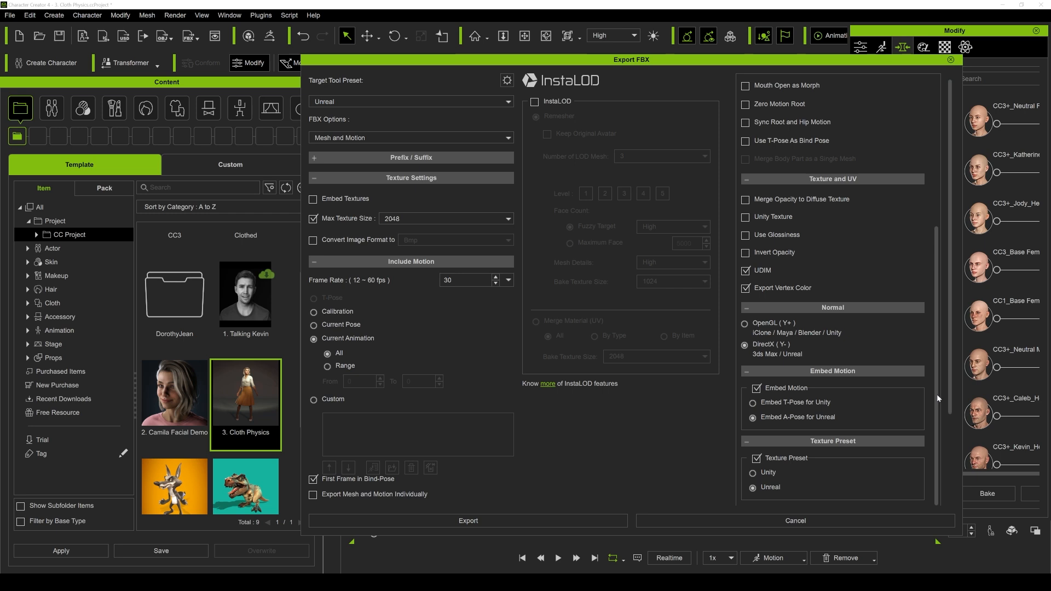
mouse_move(822, 392)
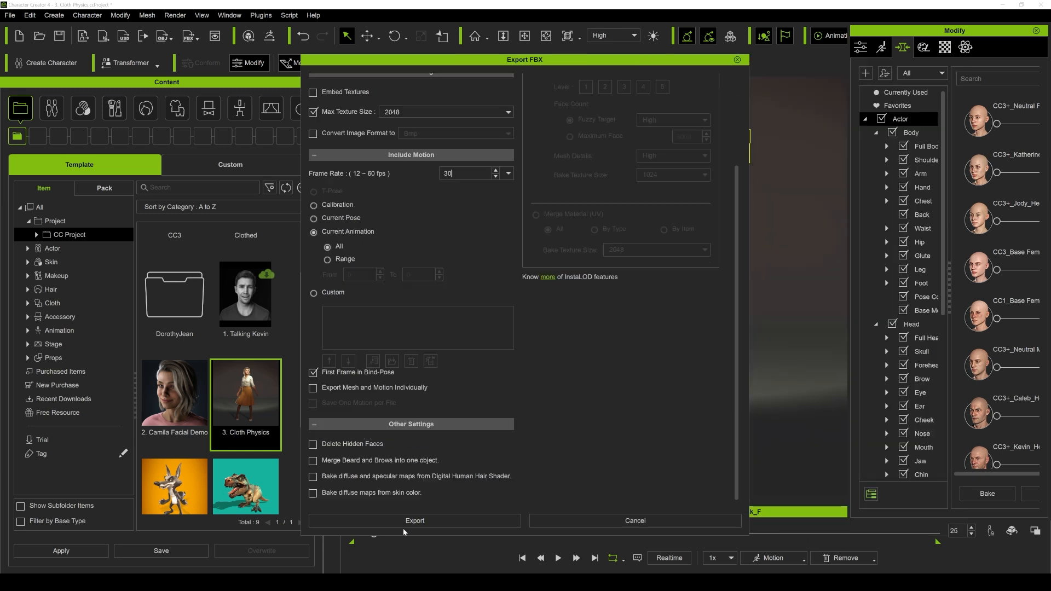
- Save the character as the FBX file 'sam' in the test folder
click(414, 520)
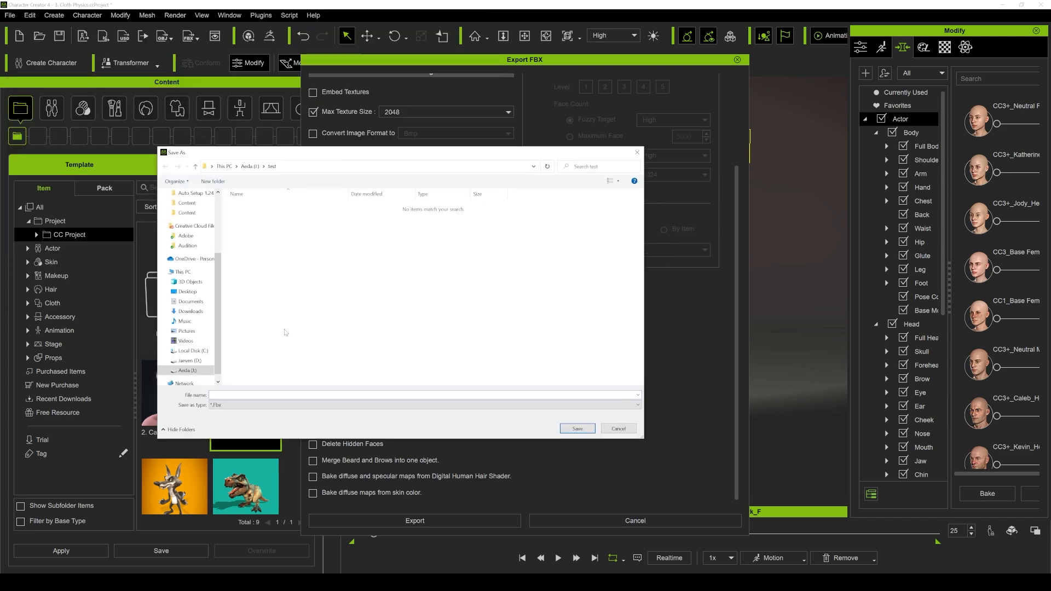
text(sam)
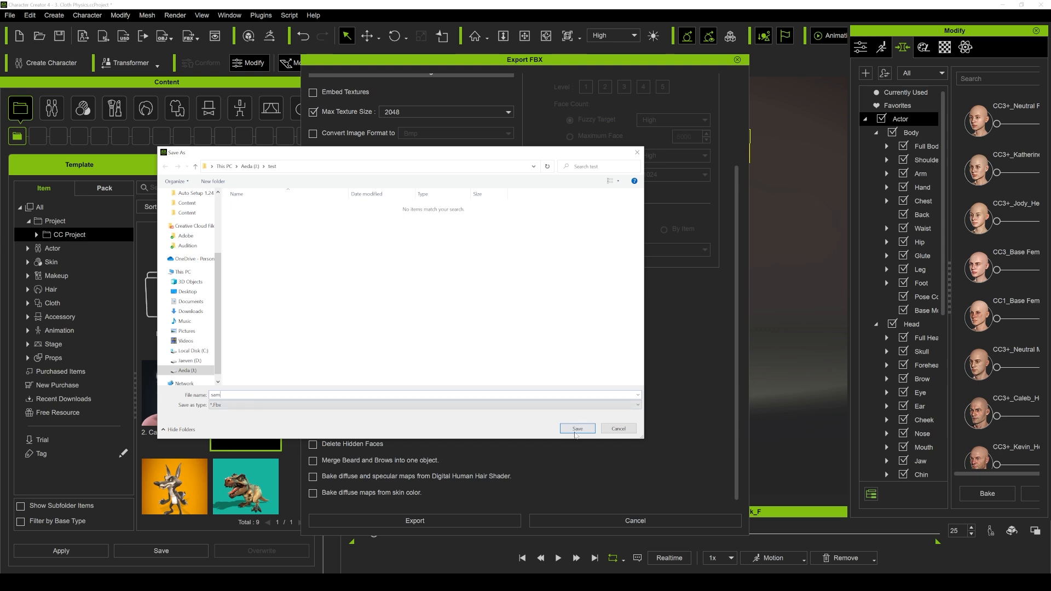
click(577, 428)
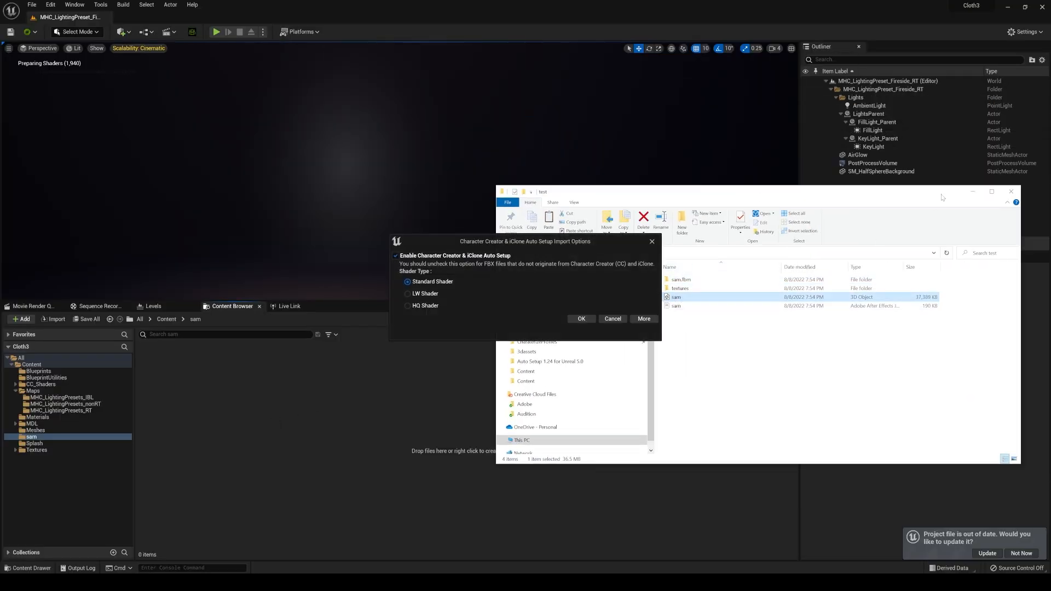
- Choose HQ Shader in the Auto Setup Import Options and confirm
click(407, 305)
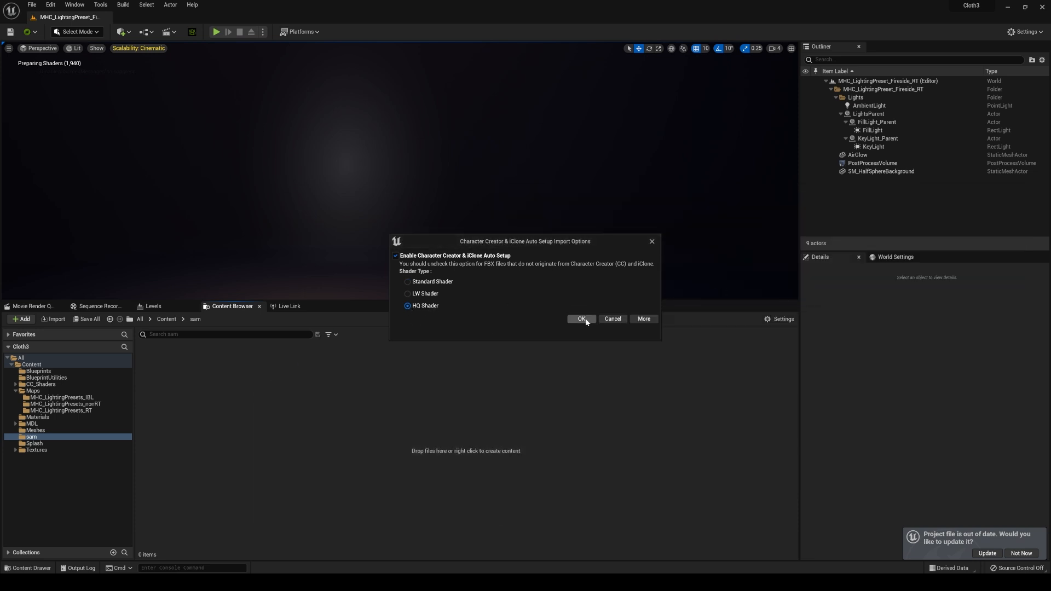
click(581, 319)
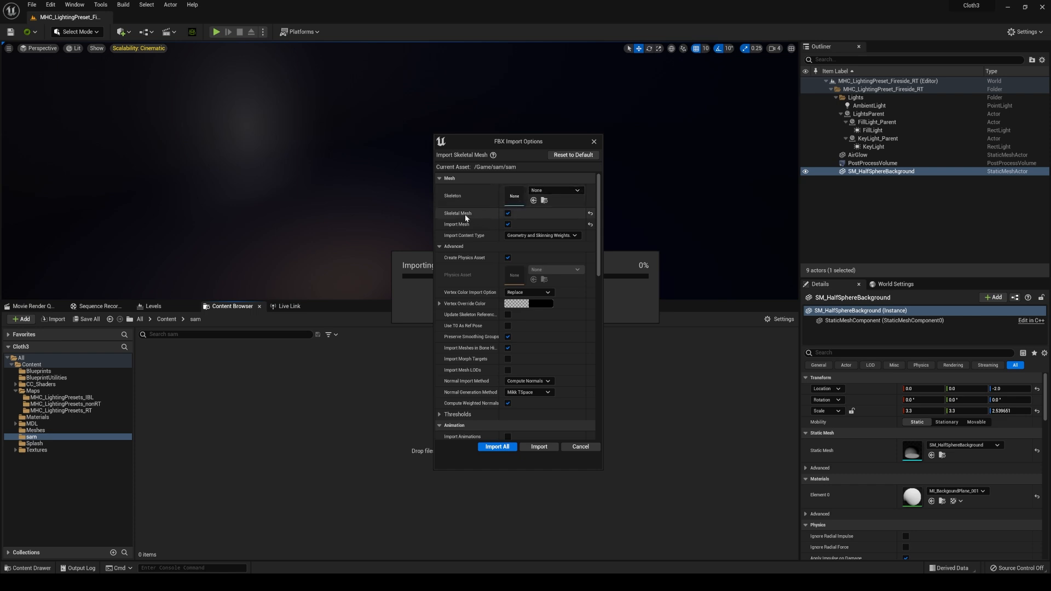
mouse_move(489, 218)
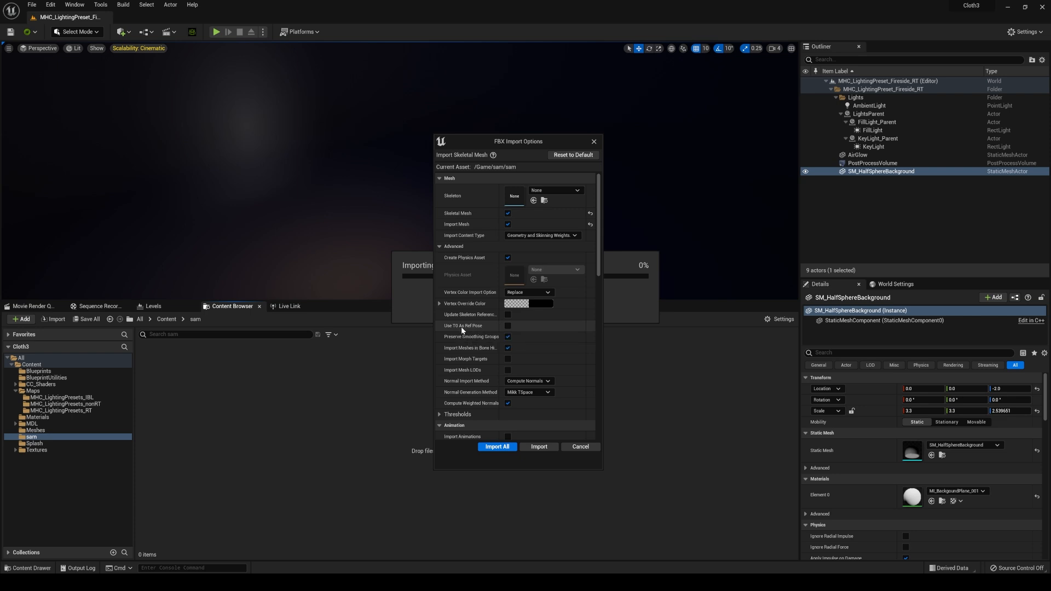
- Enable Use T0 As Ref Pose in the sam FBX import options
click(507, 326)
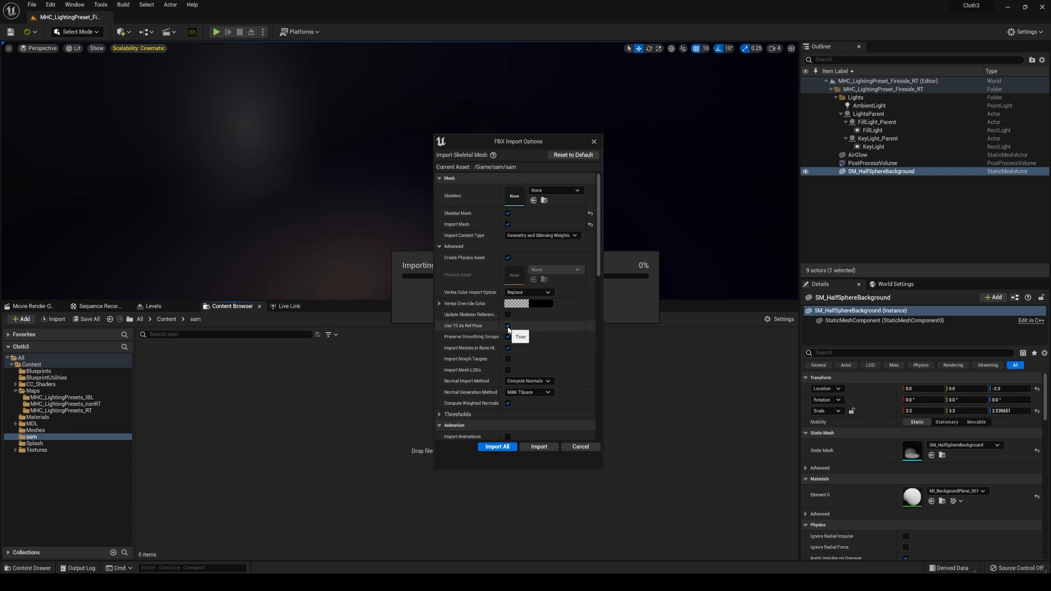
click(439, 246)
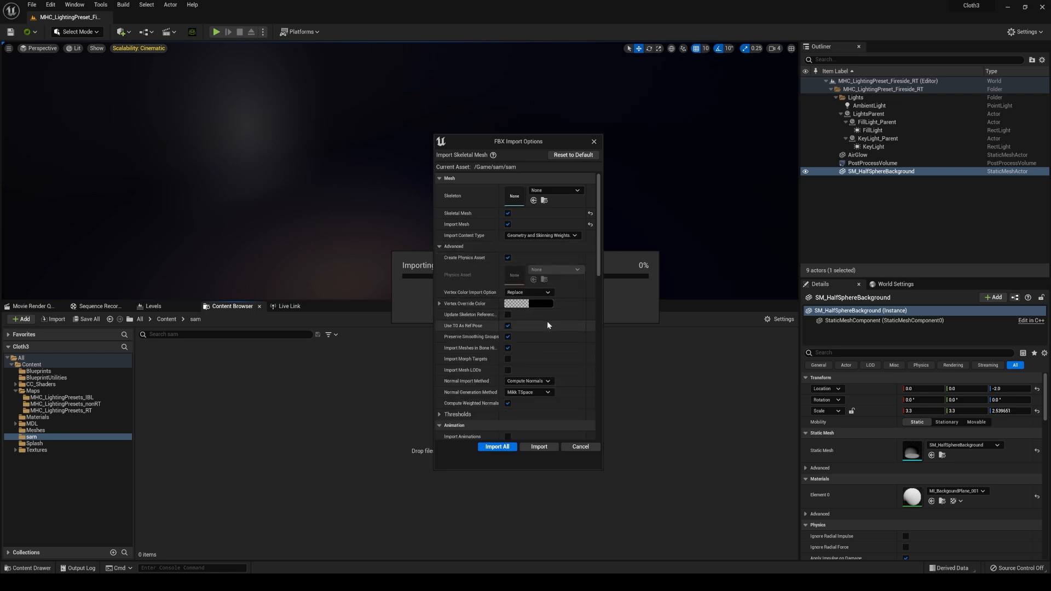
mouse_move(608, 252)
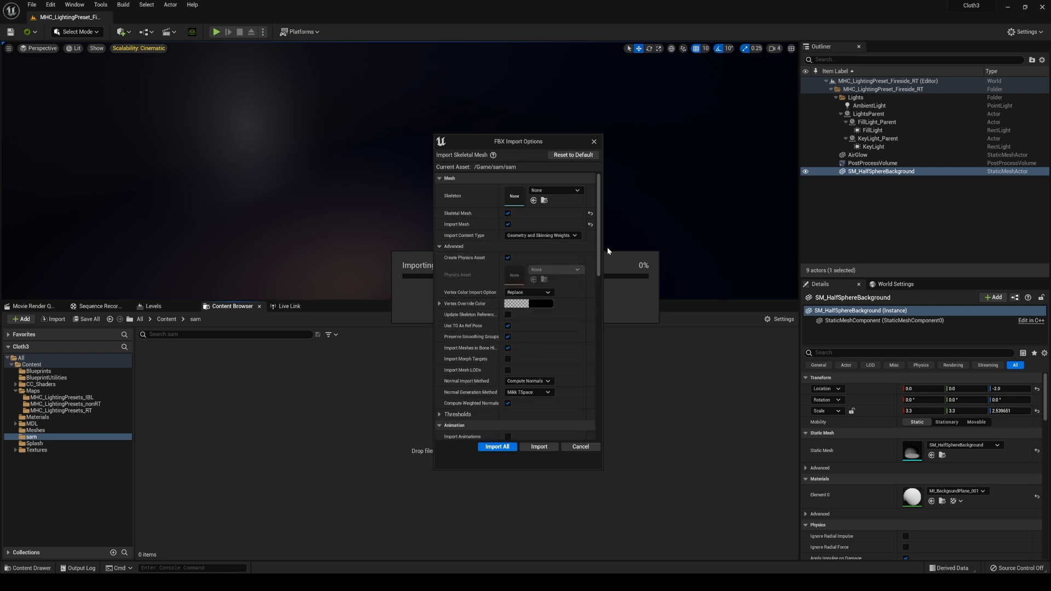
scroll(down, 3)
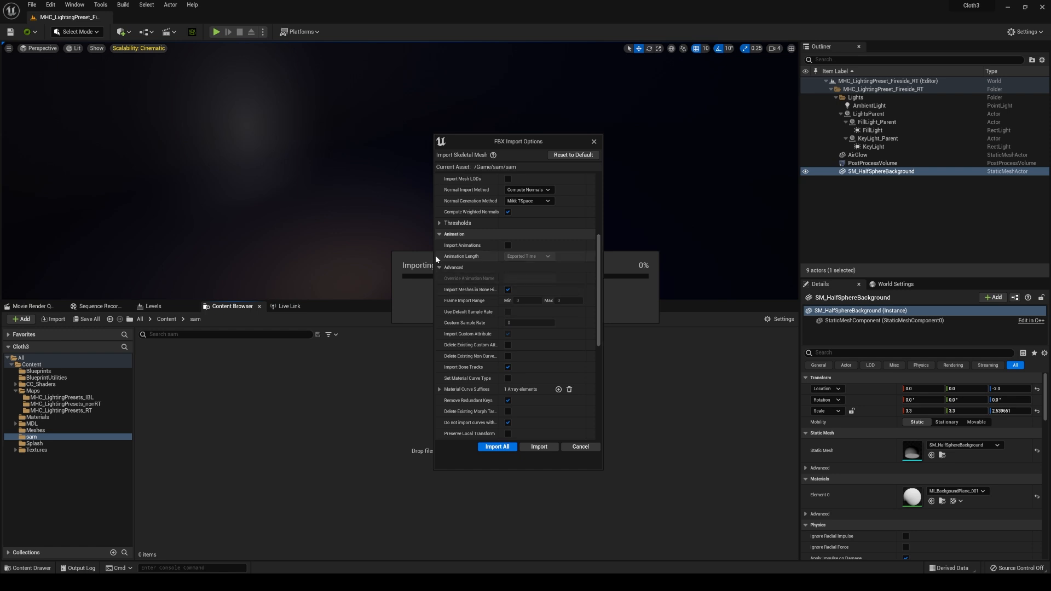
- Import animations with Exported Time, custom sample rate 60, and redundant keys kept
click(529, 256)
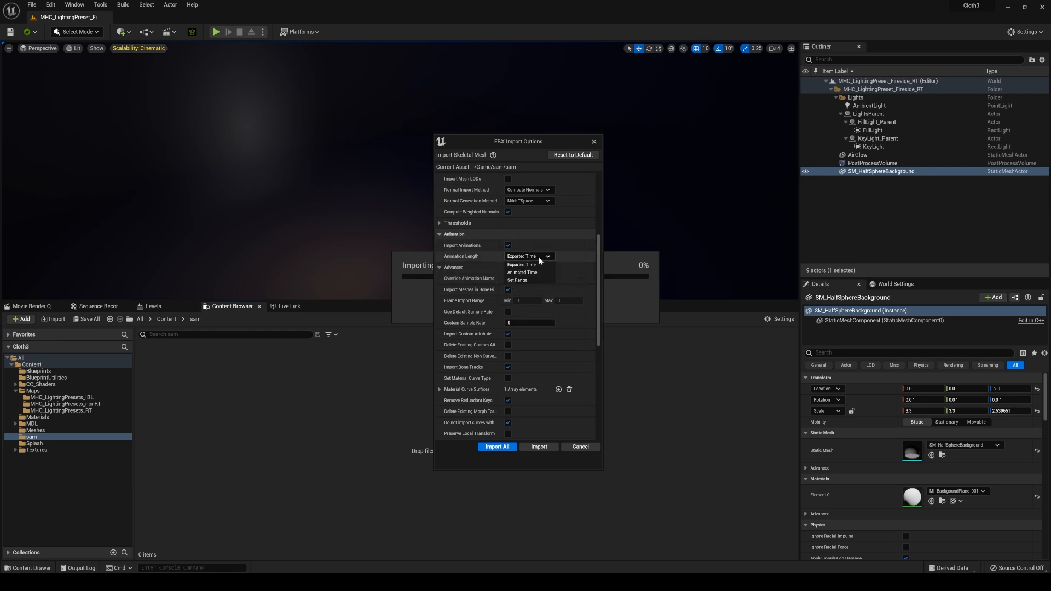
click(521, 265)
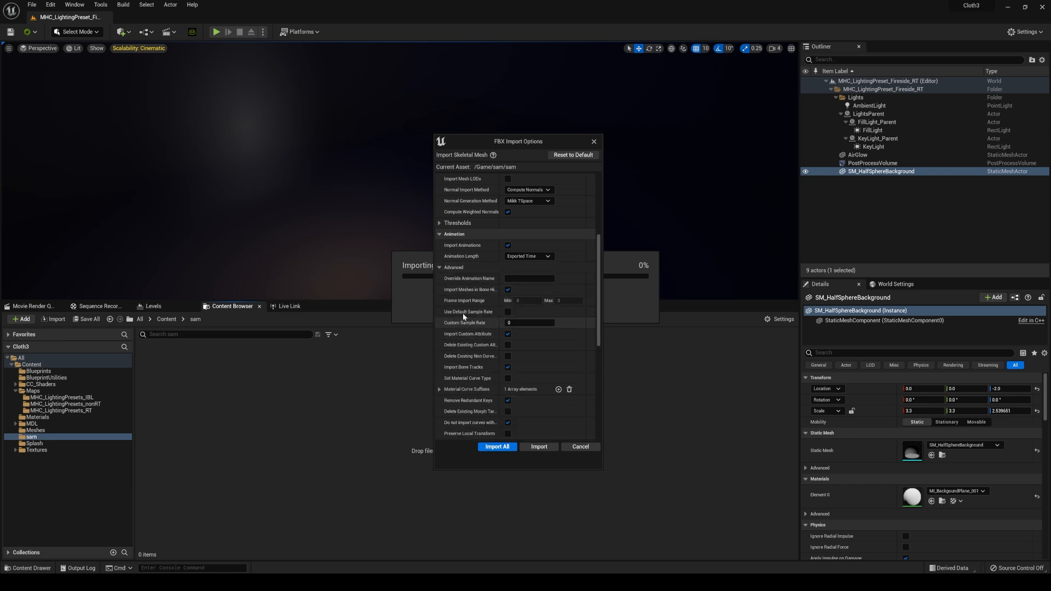
click(529, 322)
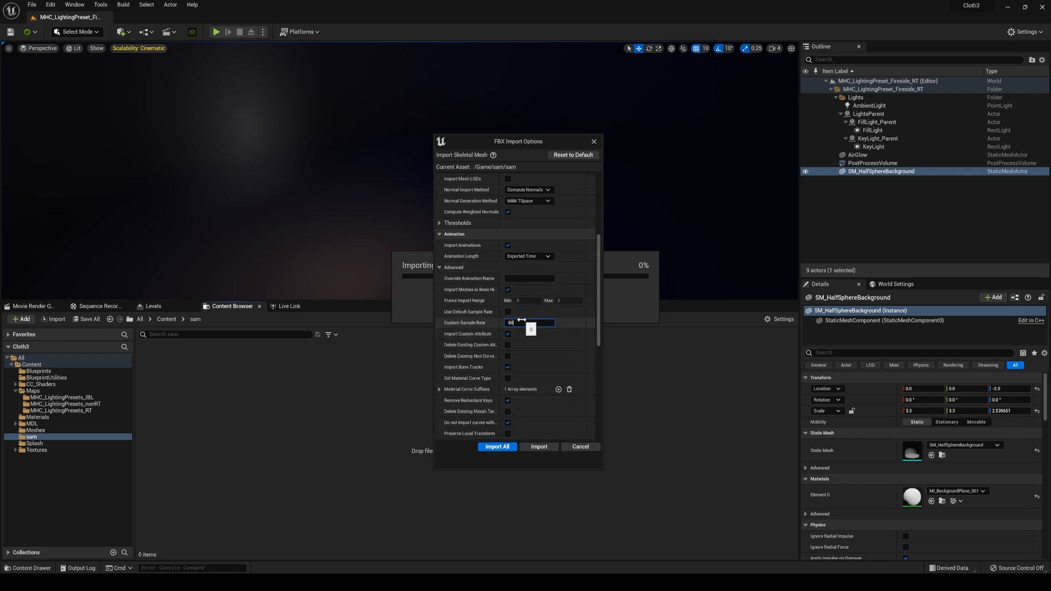
scroll(down, 3)
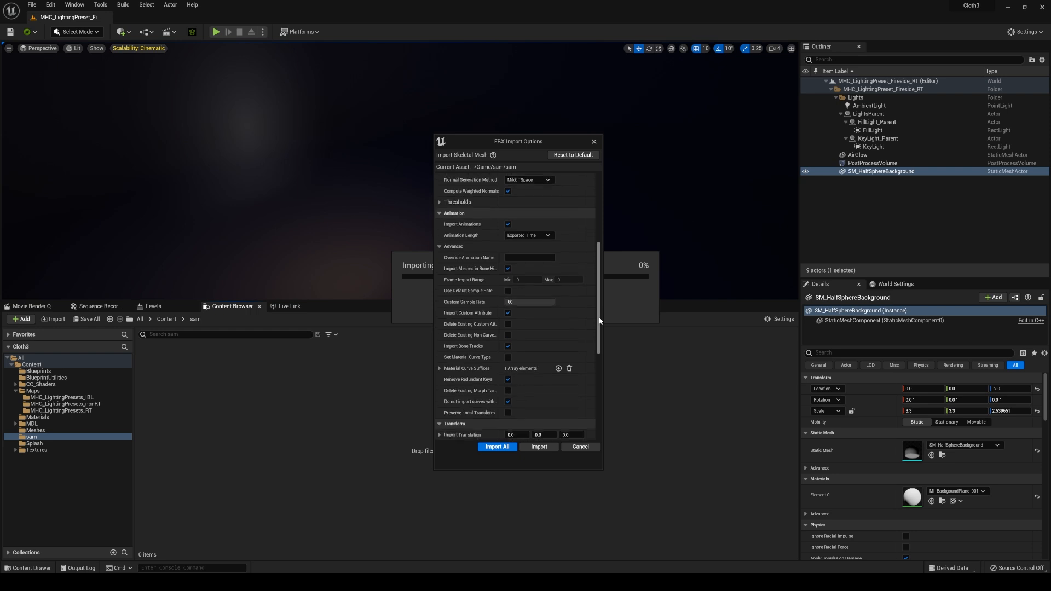
scroll(down, 3)
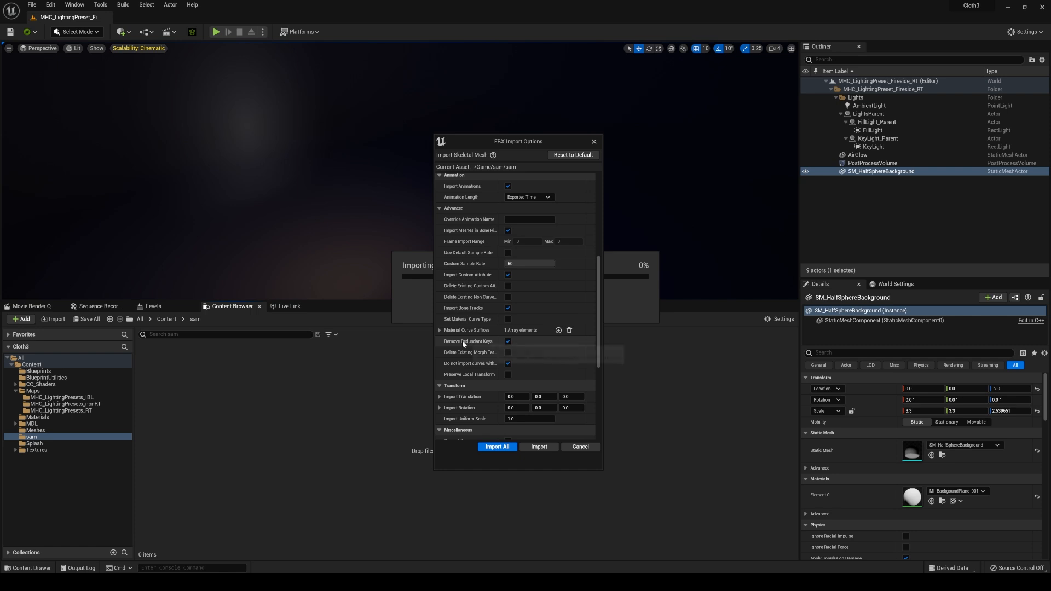
click(507, 341)
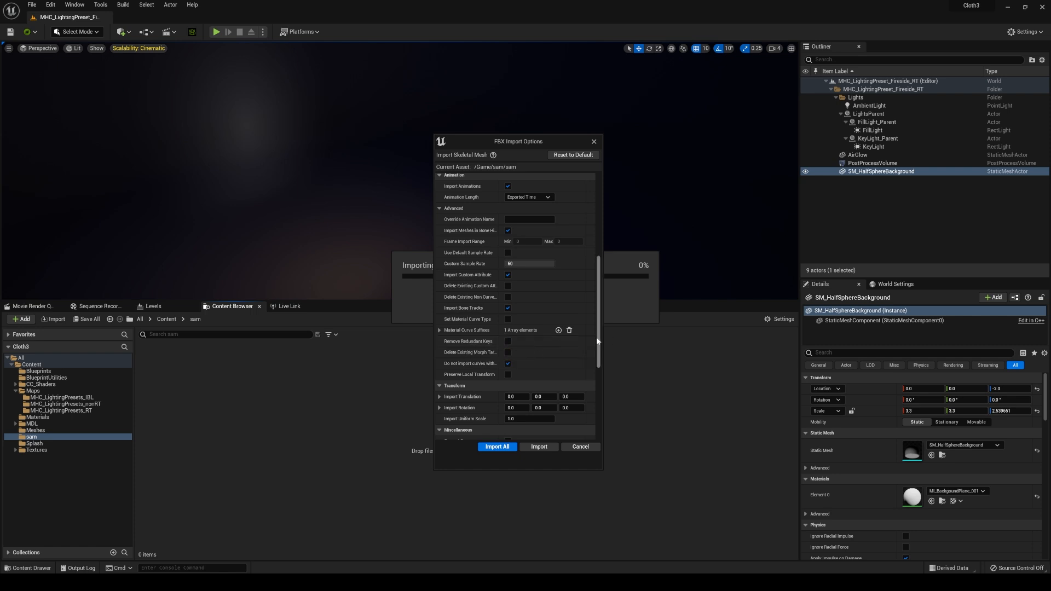
scroll(down, 3)
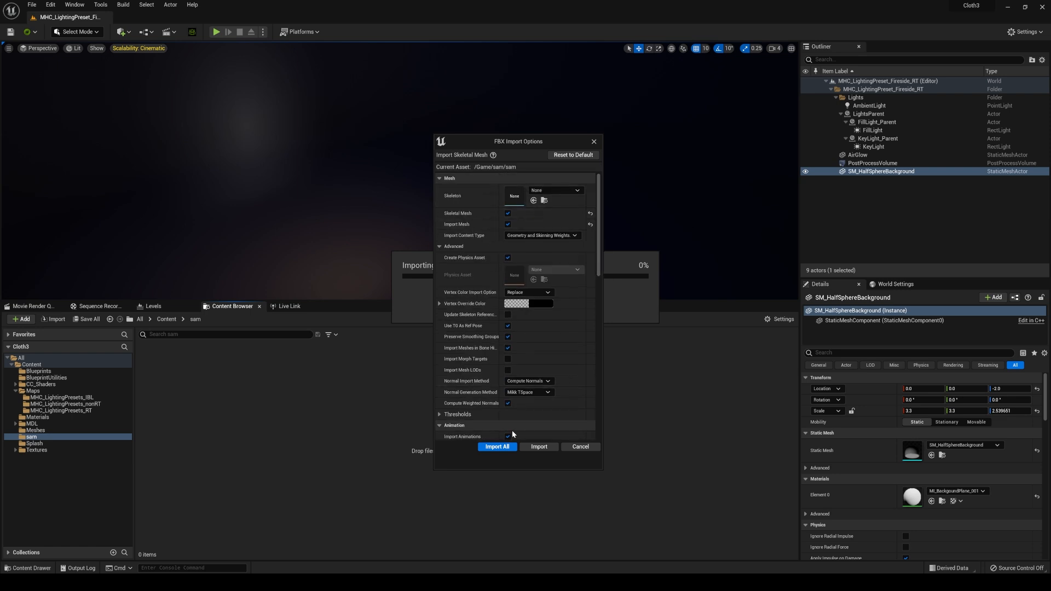
mouse_move(497, 447)
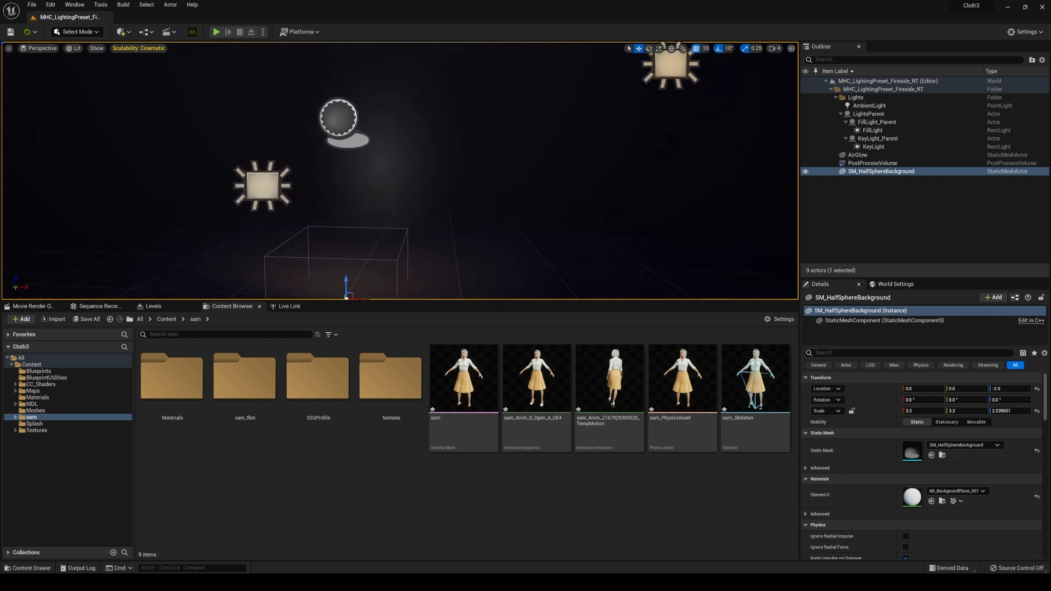
- Select the KeyLight rect light in the viewport
click(872, 129)
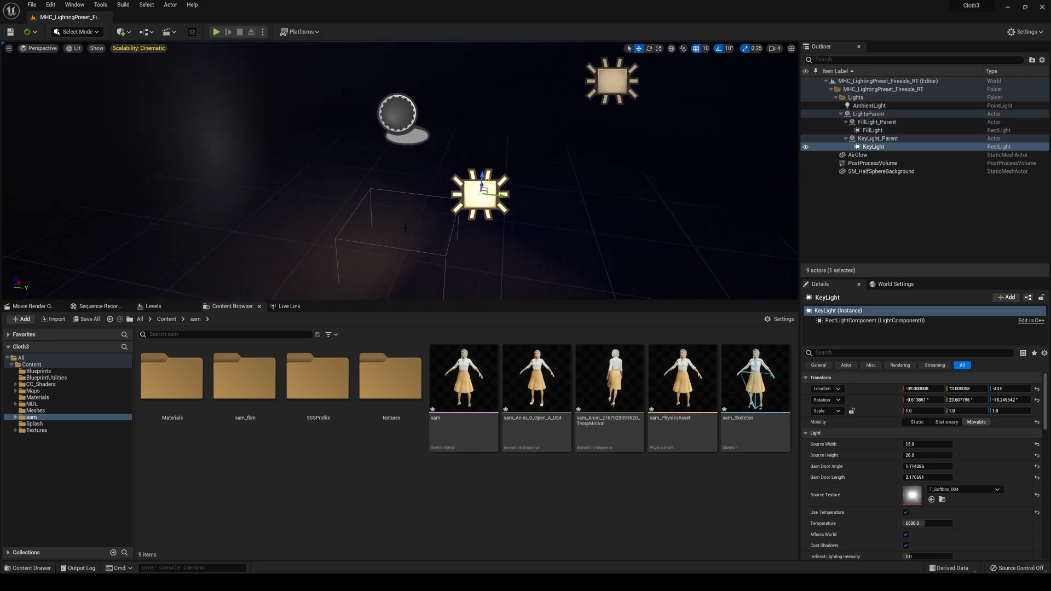
mouse_move(555, 343)
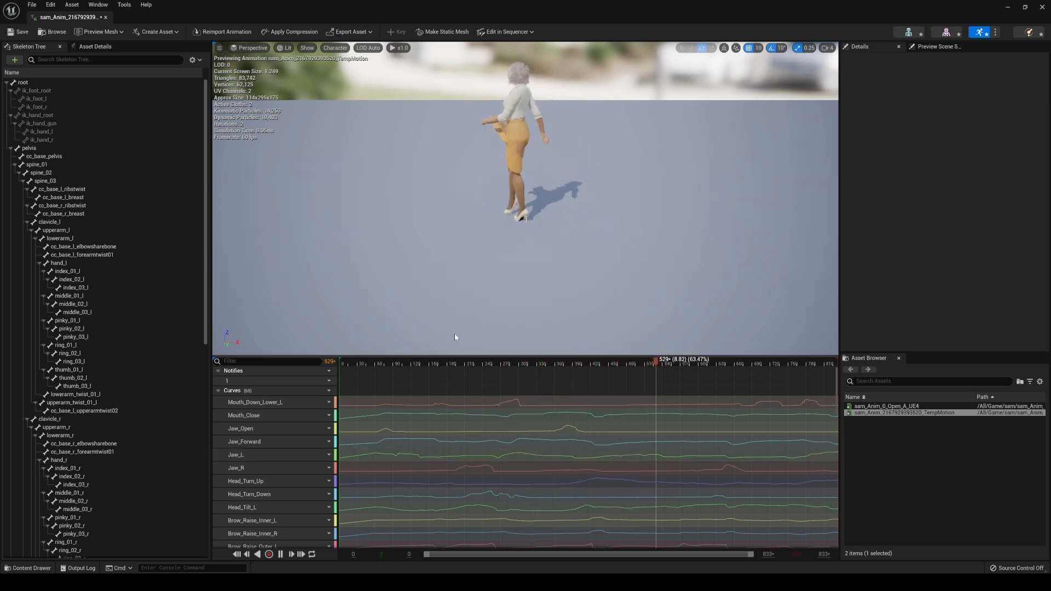
- Play sam's animation preview to watch the skirt simulate, then pause it
click(281, 569)
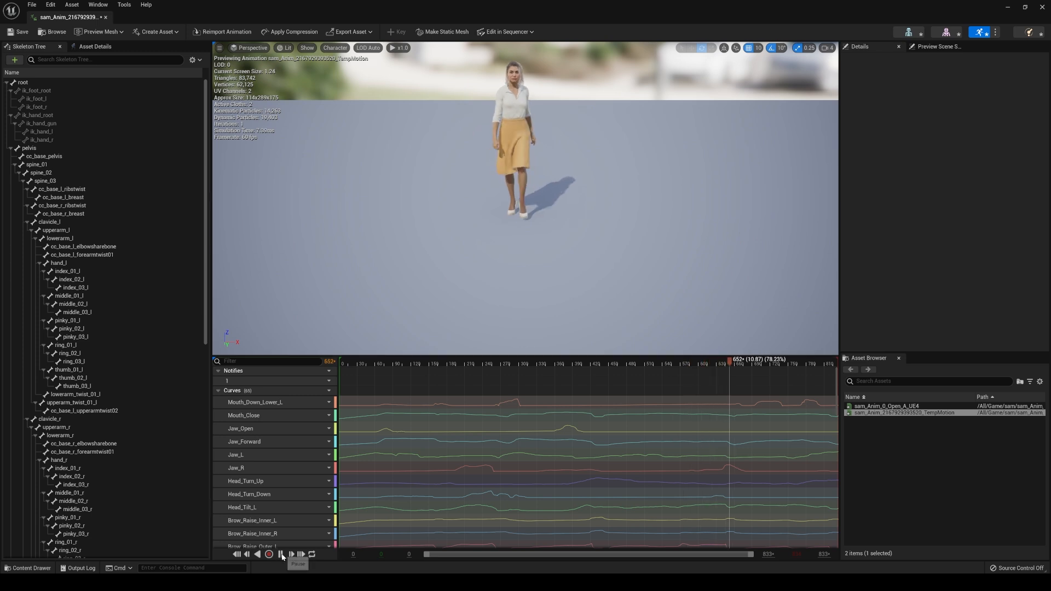
click(278, 554)
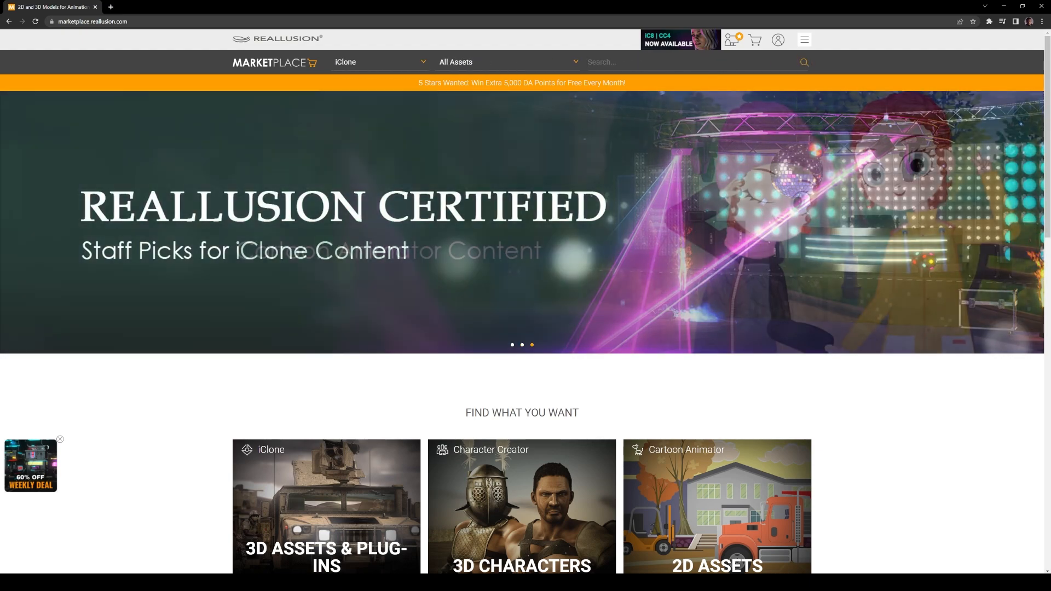
- Search Reallusion Marketplace for 'scan' and scroll through the clothing results
text(s)
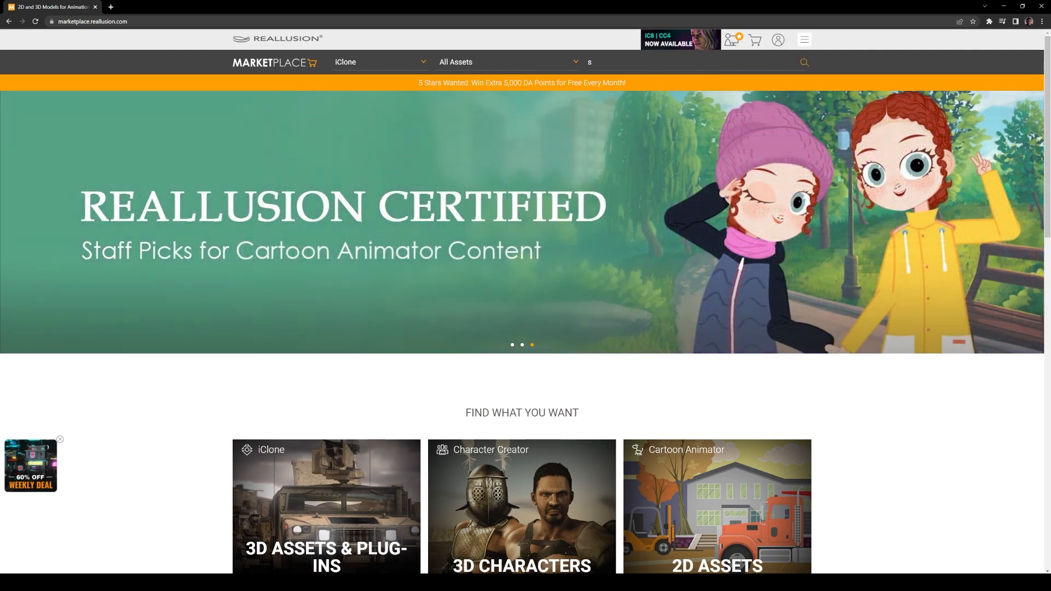
text(can)
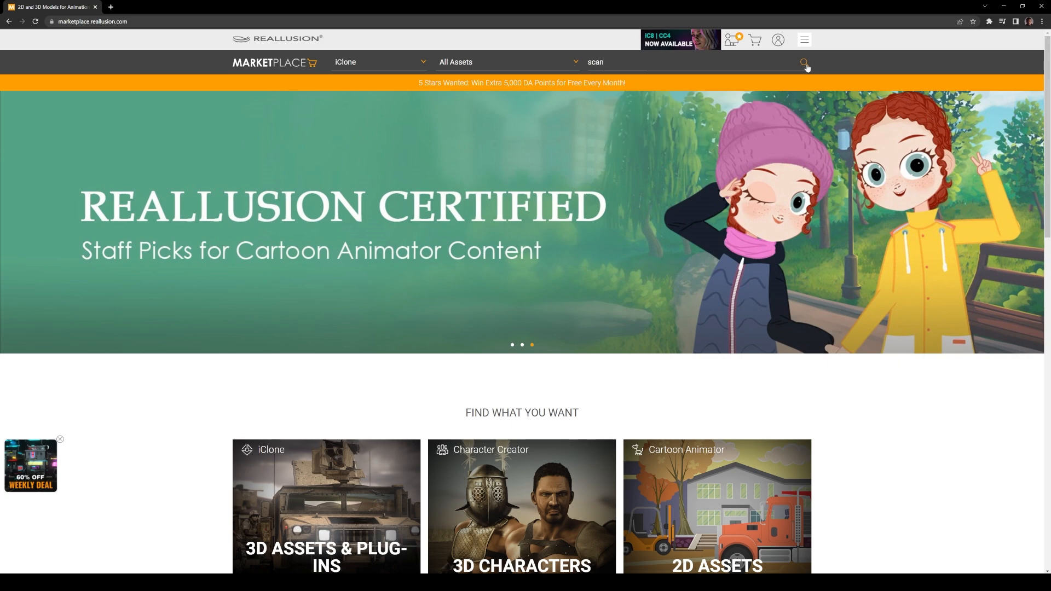
click(803, 62)
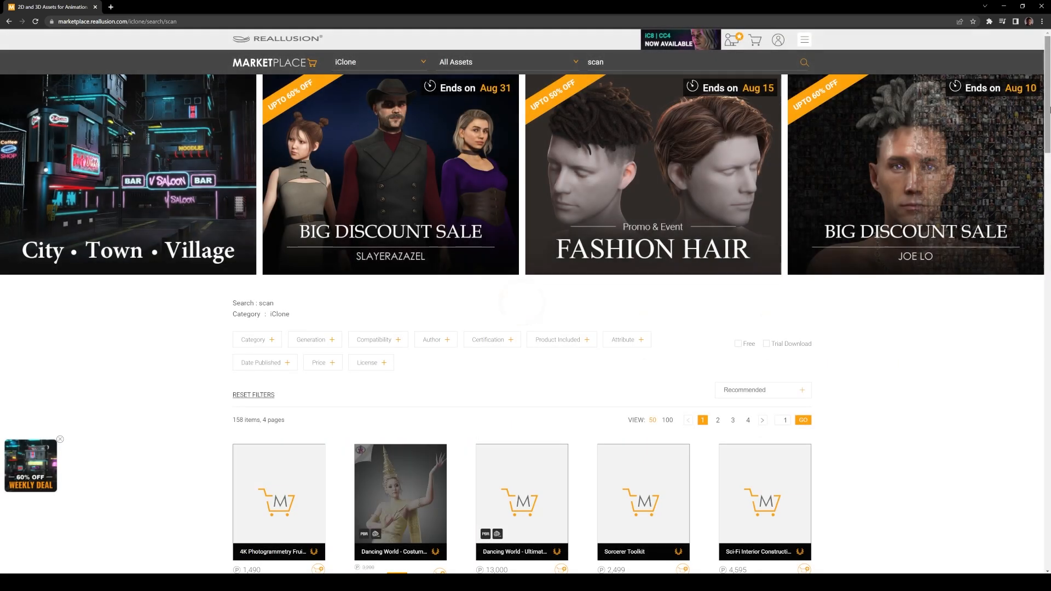
scroll(down, 3)
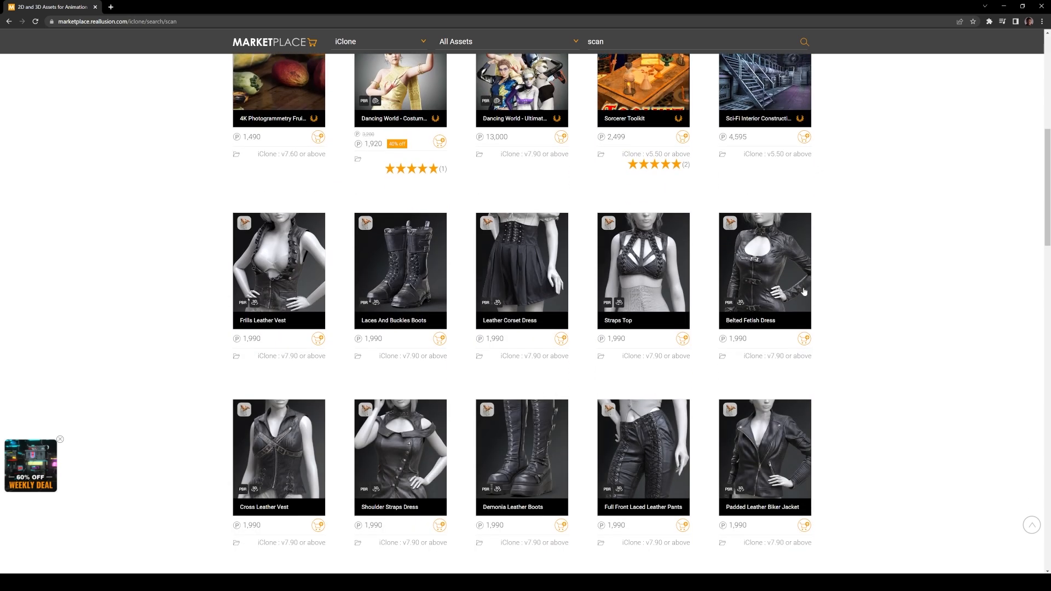
mouse_move(421, 286)
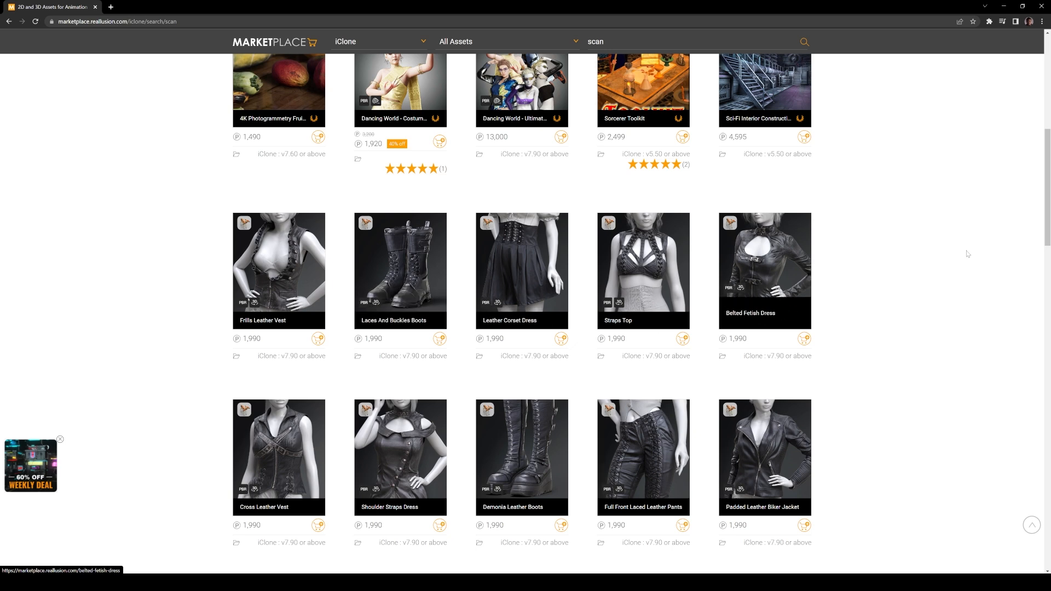
scroll(down, 3)
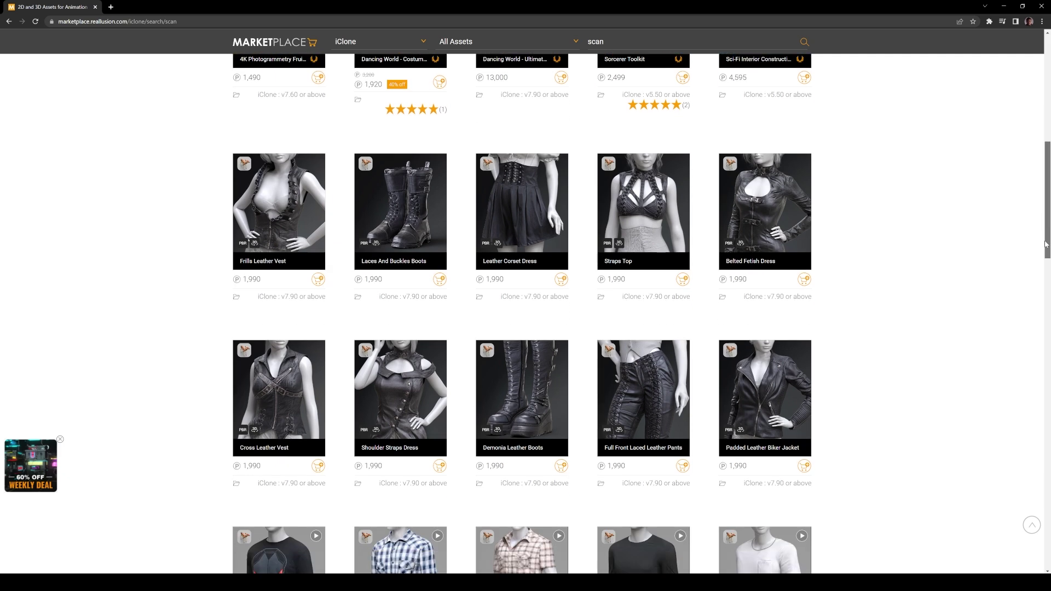
scroll(down, 3)
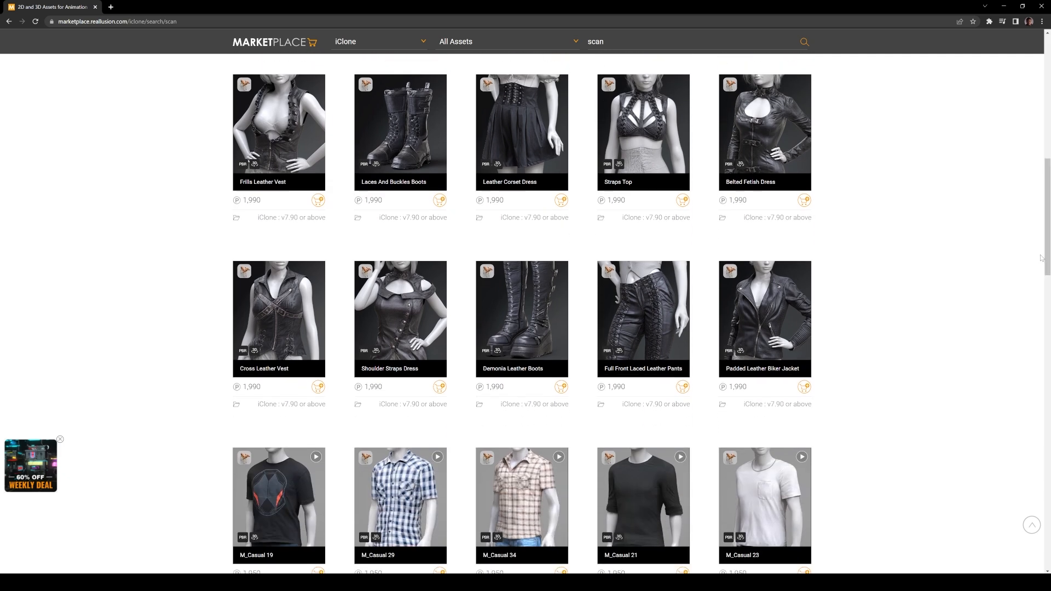
mouse_move(843, 290)
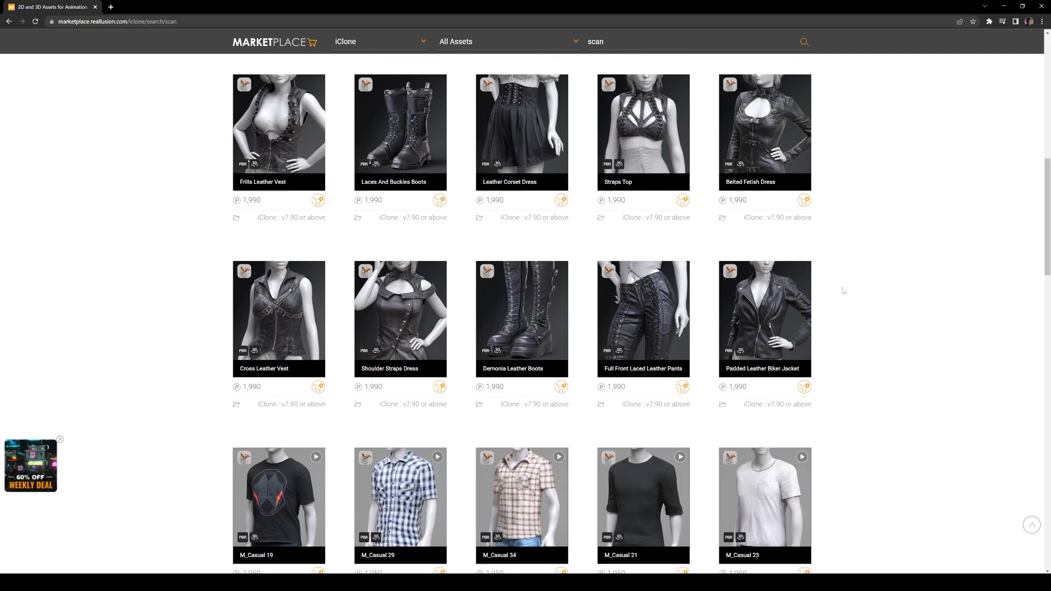
scroll(down, 3)
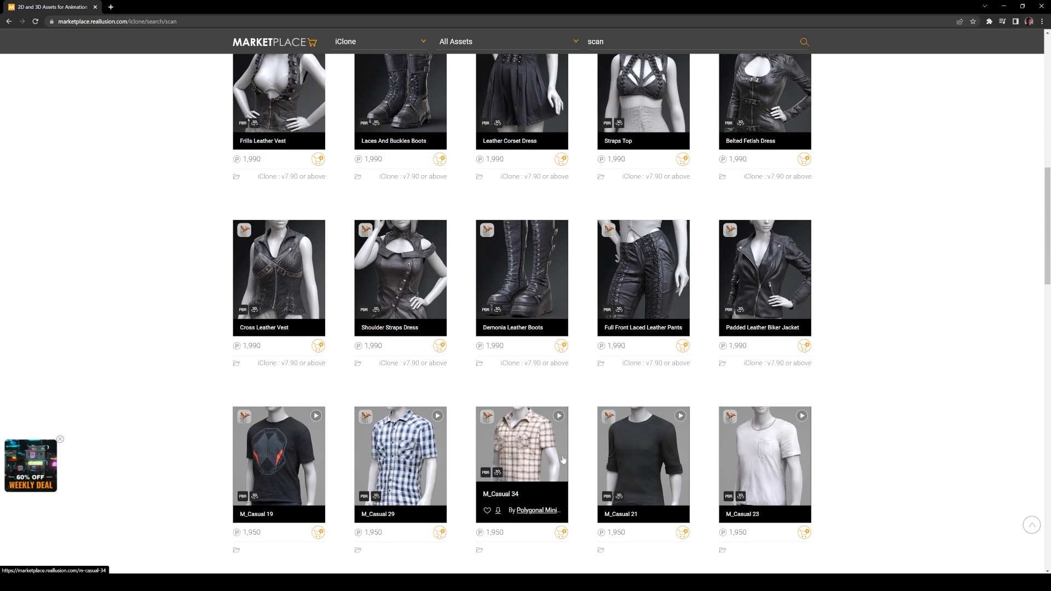
mouse_move(564, 455)
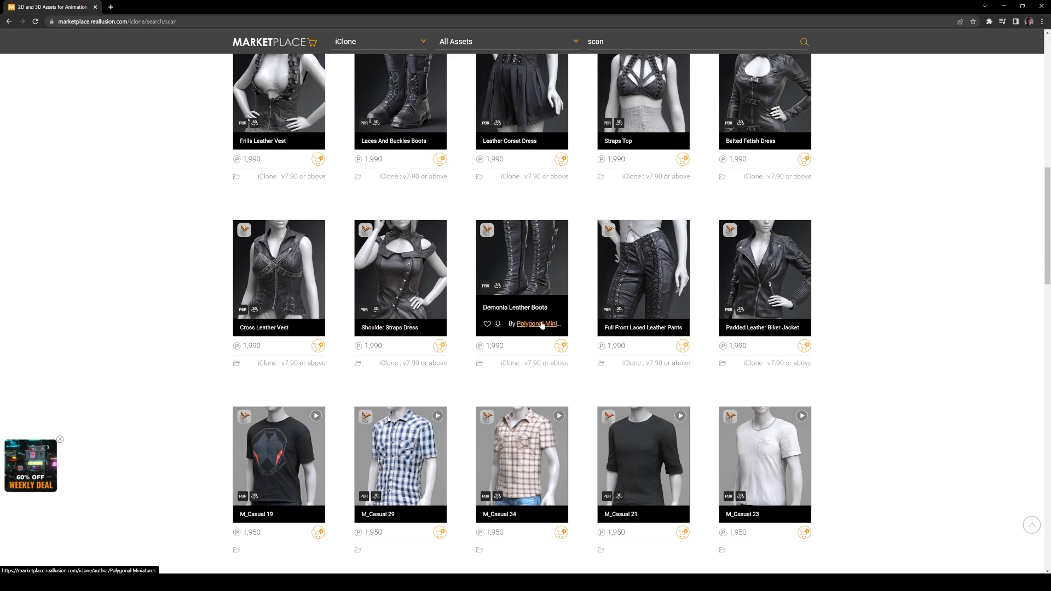
scroll(down, 3)
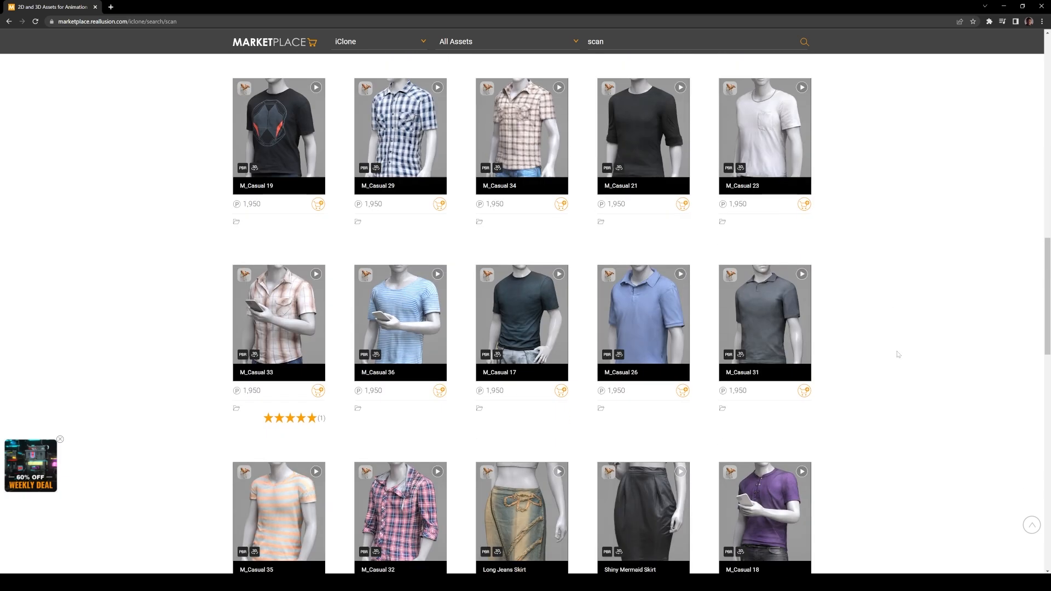
scroll(down, 3)
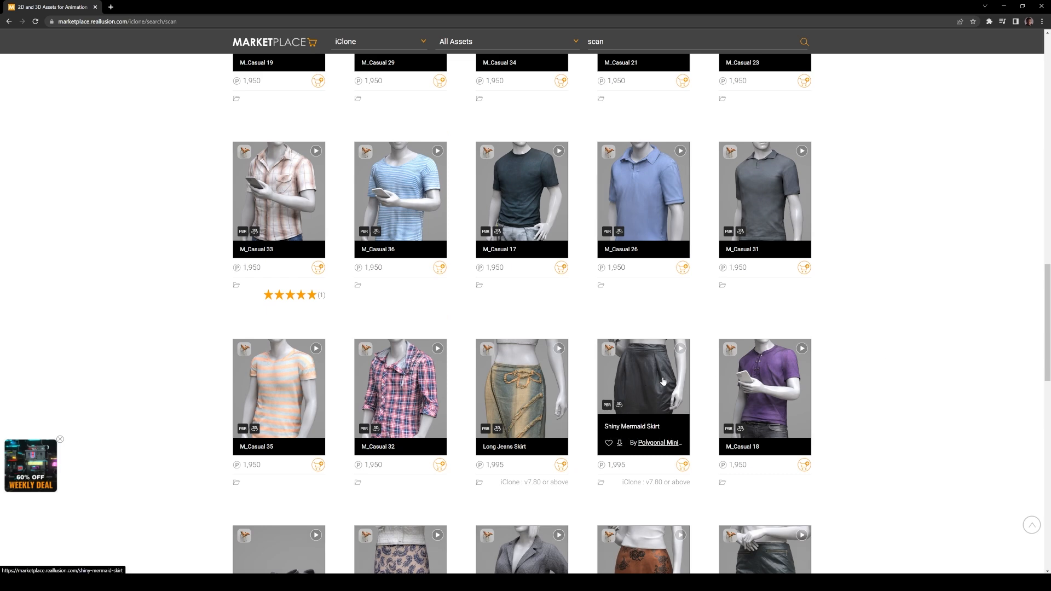
scroll(down, 3)
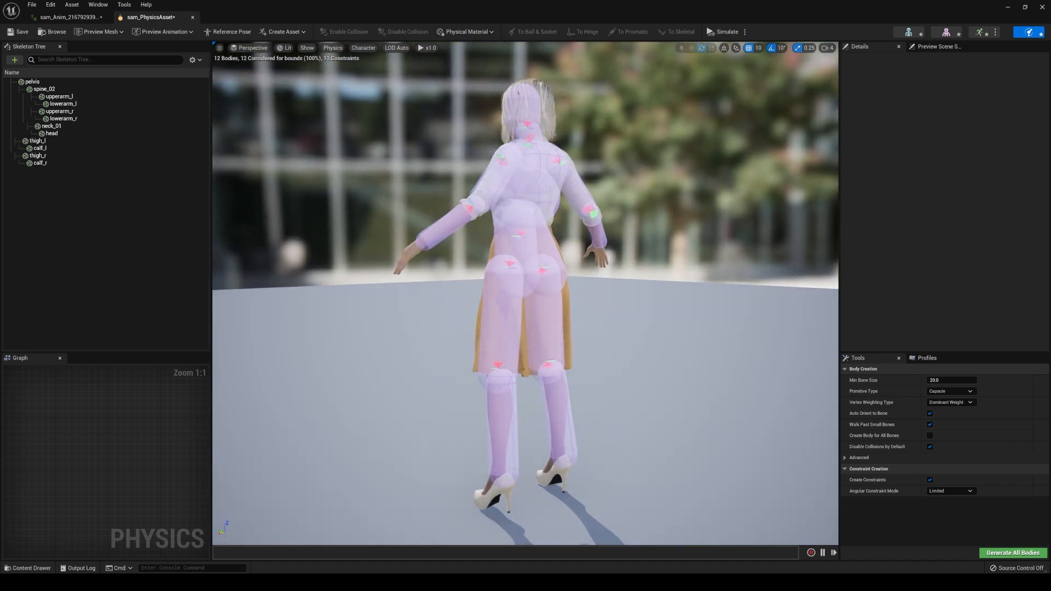
- Inspect the pelvis body in sam's physics asset, then open sam's skeletal mesh editor
click(31, 81)
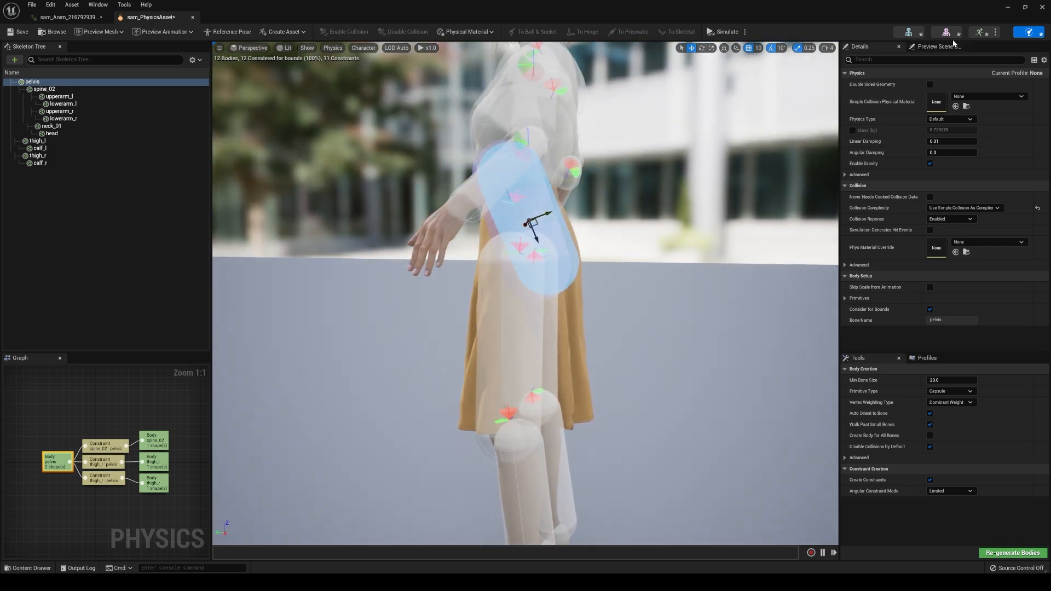
click(257, 17)
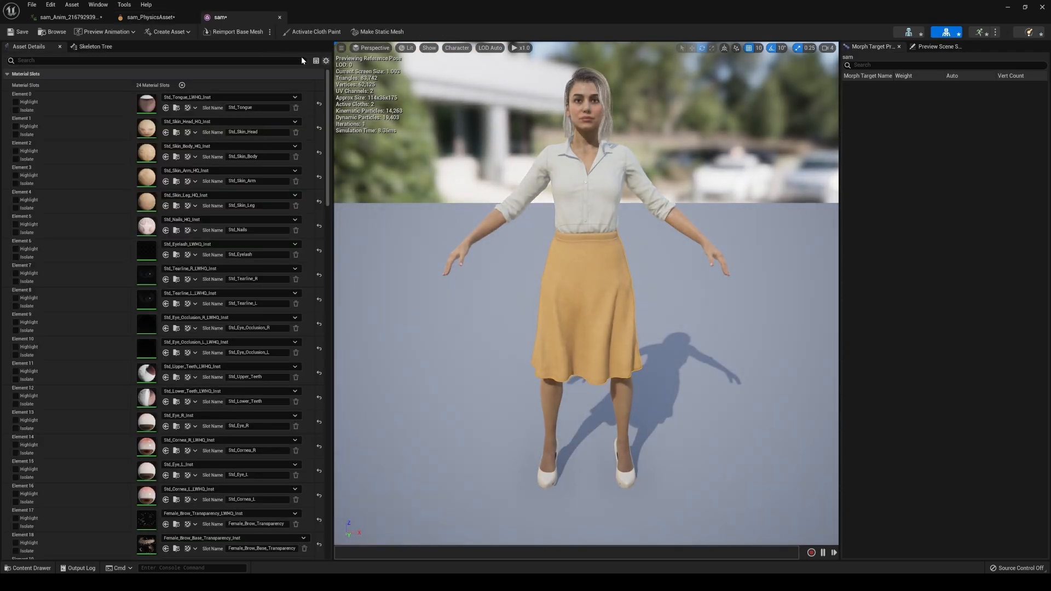
- Paint a Max Distance cloth mask on sam's lower skirt, then close the editor
click(317, 31)
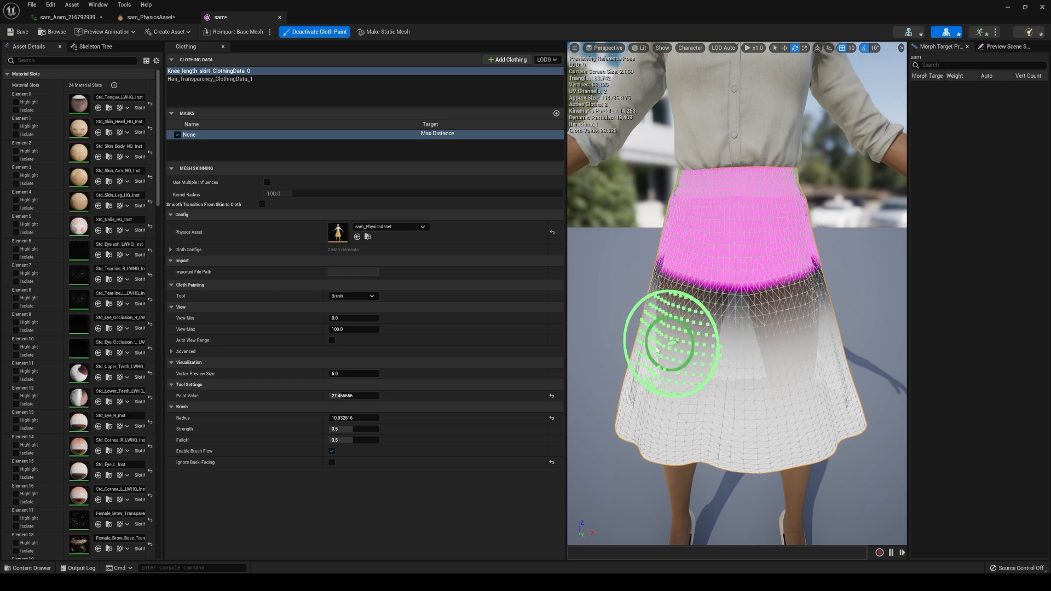
drag(670, 342, 770, 388)
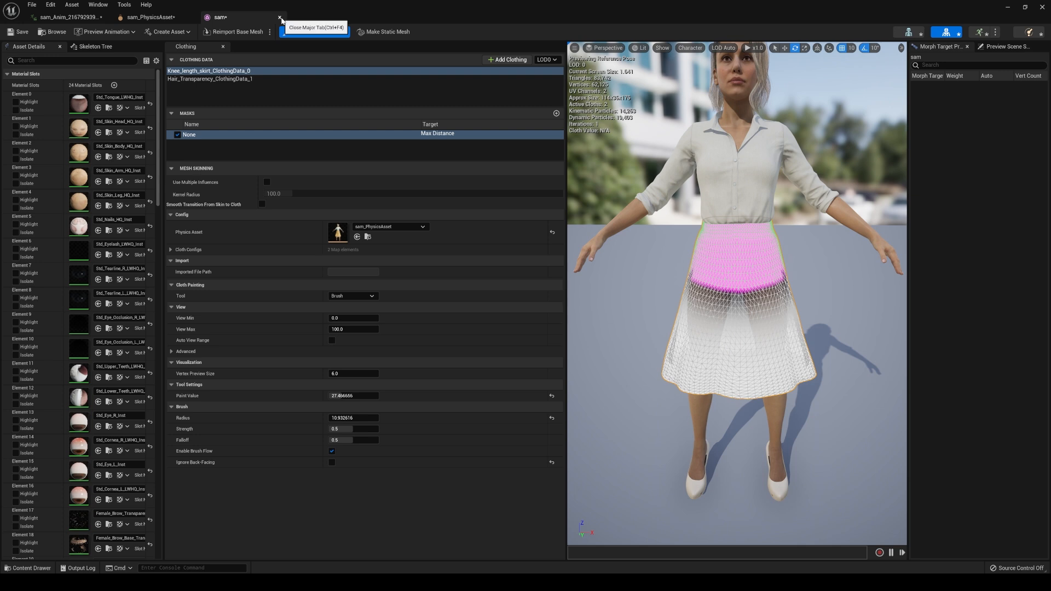
click(316, 31)
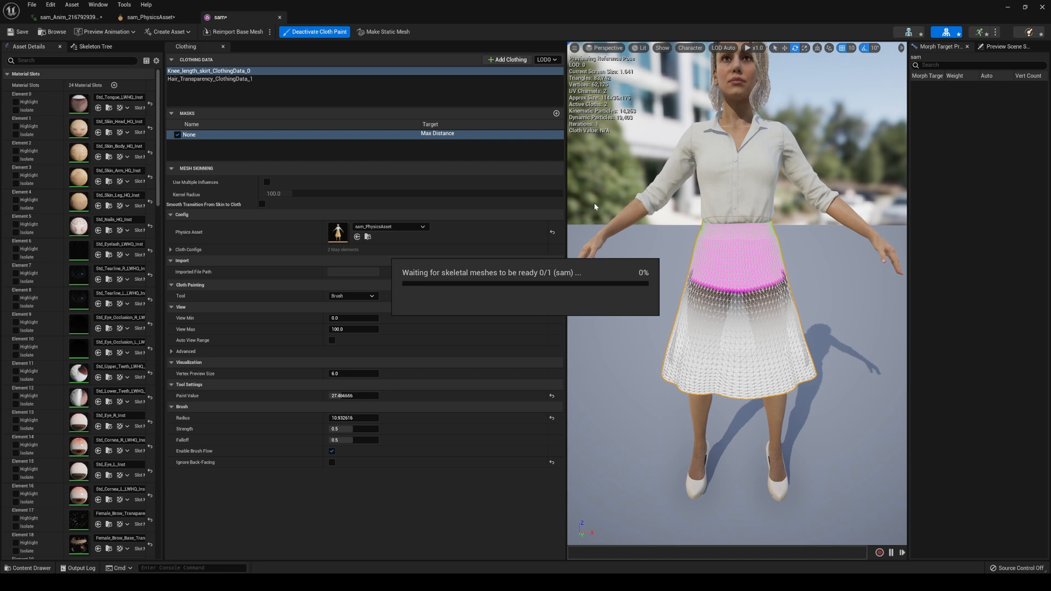
- Place sam in the Fireside level and open a new empty level sequence
click(159, 15)
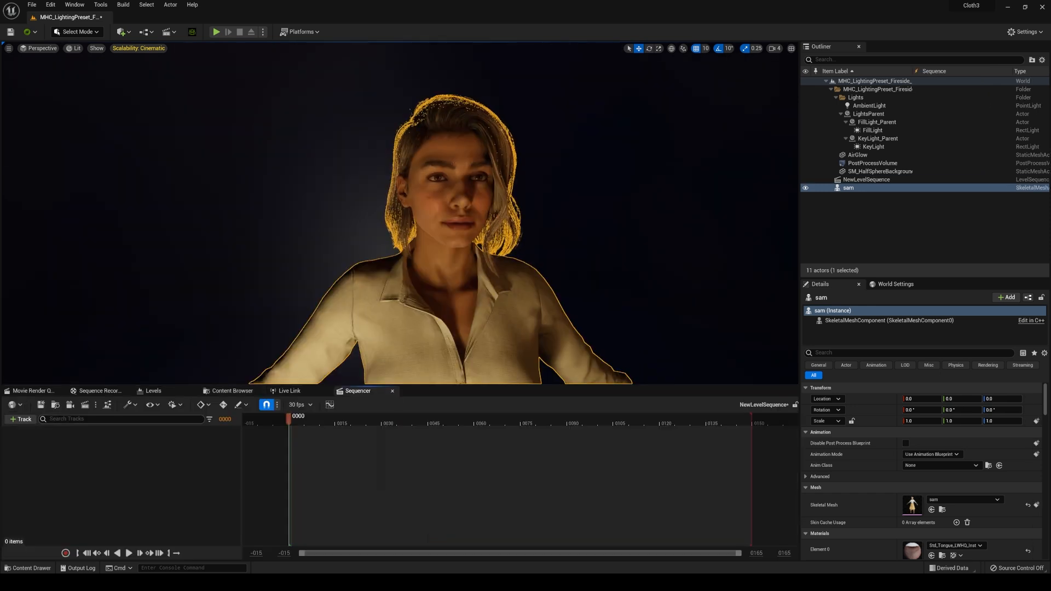
- Add sam to the level sequence with the TempMotion animation clip
click(21, 419)
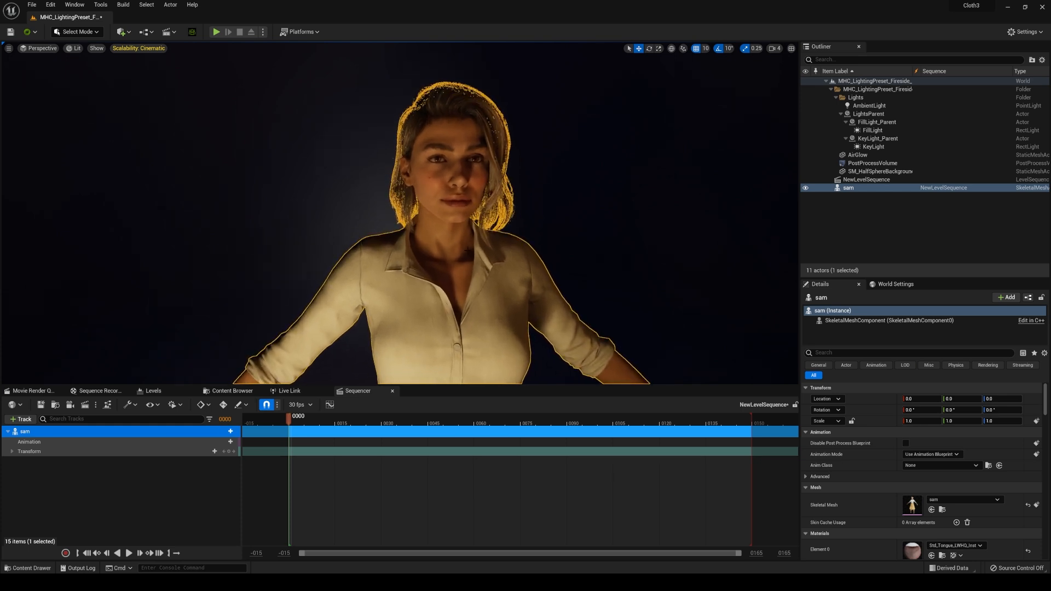
click(230, 442)
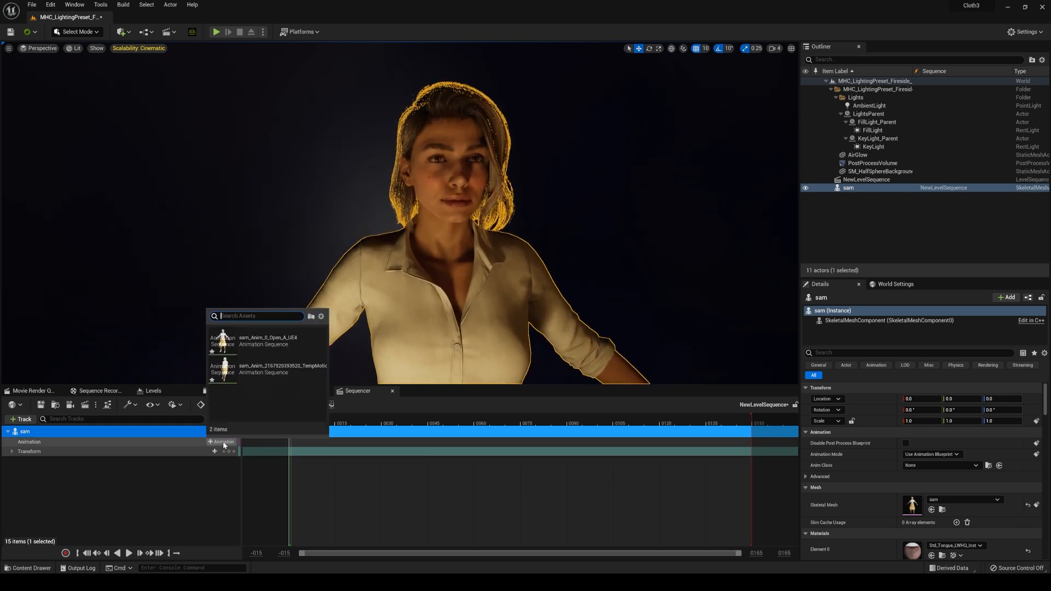
click(280, 368)
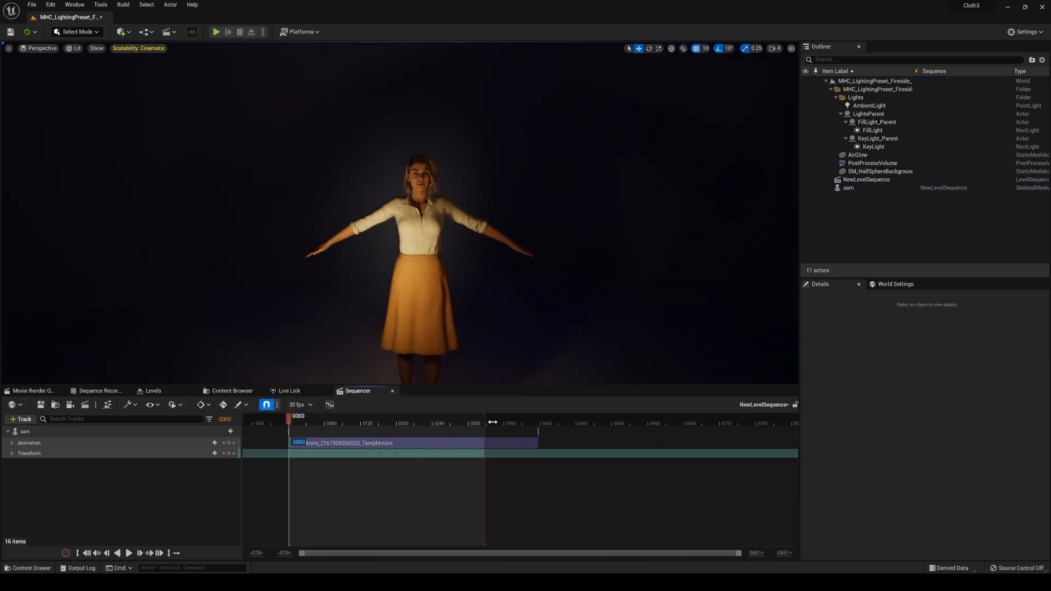
- Select sam, play the level, and scrub the timeline to watch the skirt sway
click(24, 431)
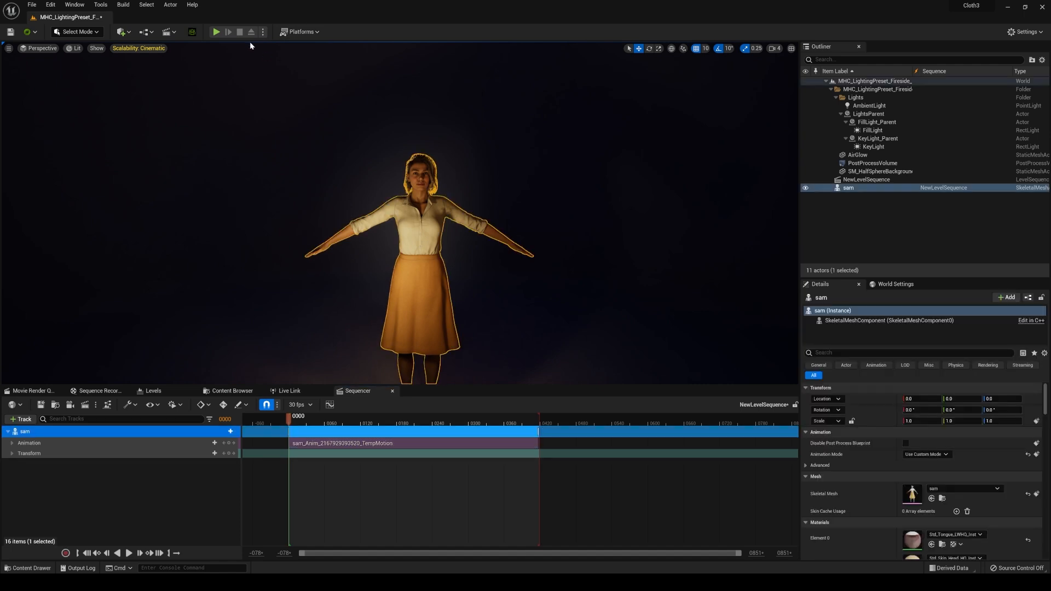
click(217, 31)
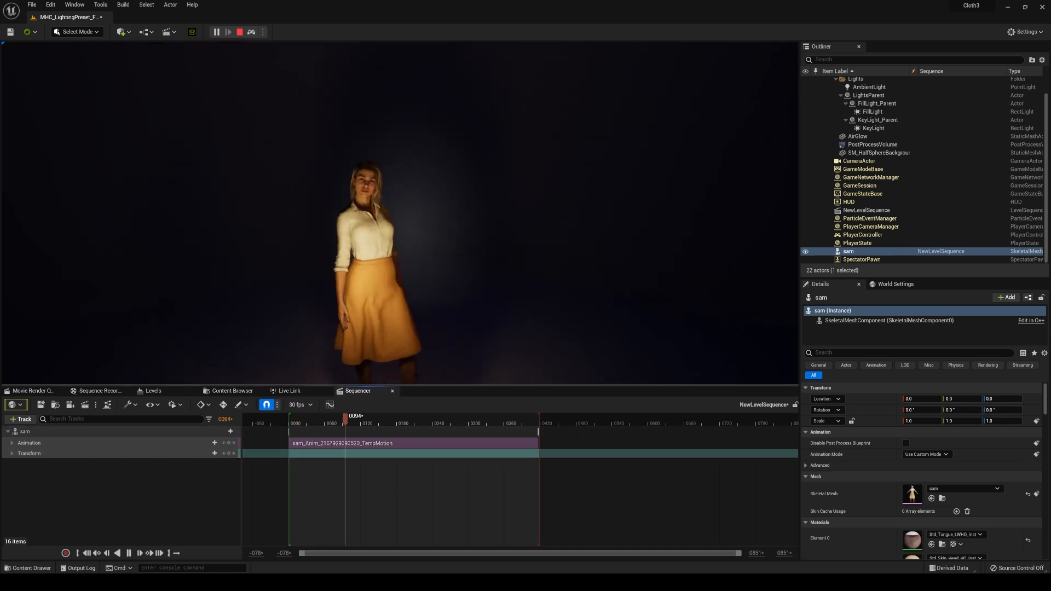
drag(343, 415, 382, 415)
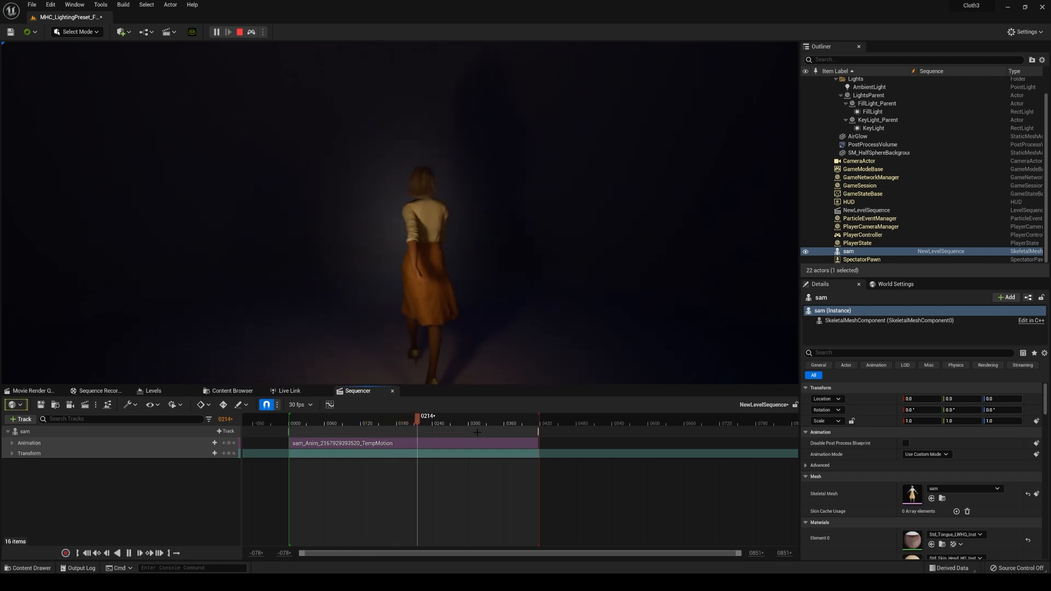
drag(417, 423, 452, 423)
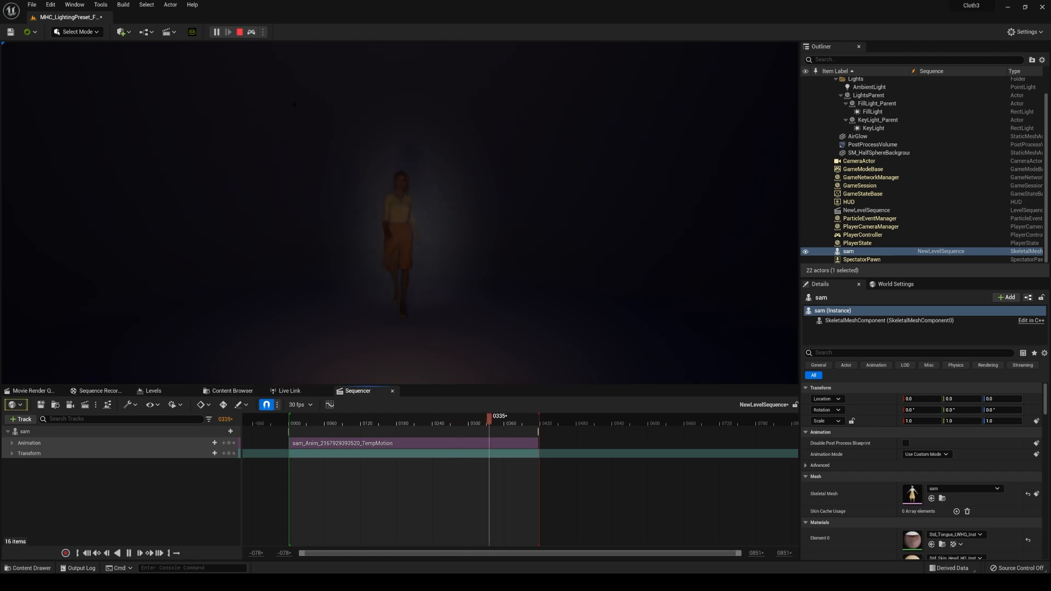
drag(490, 423, 527, 423)
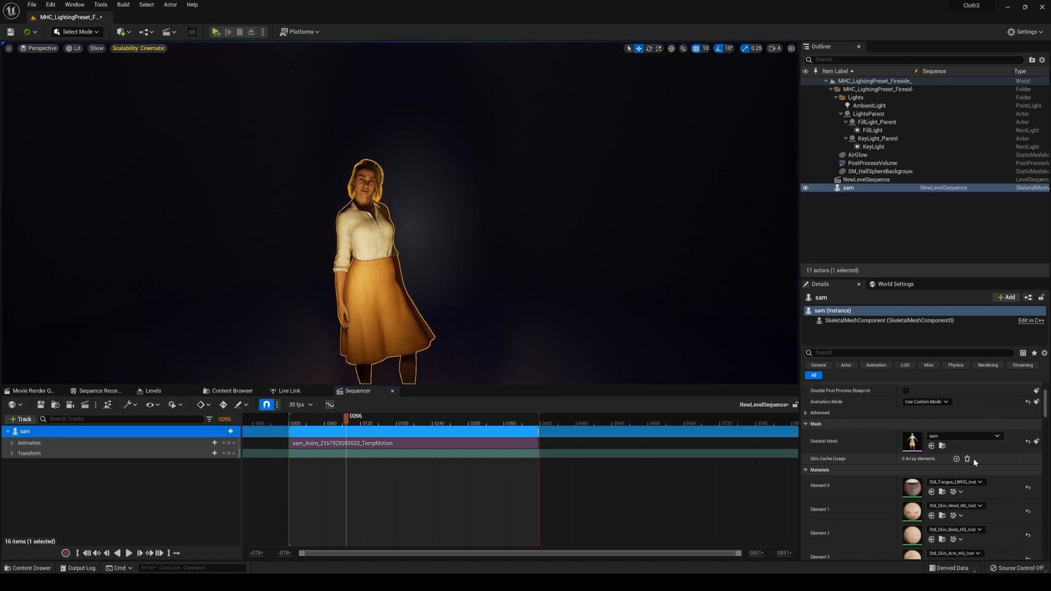
- Set the Knee_length_skirt material's Base Color Tint to red
scroll(down, 3)
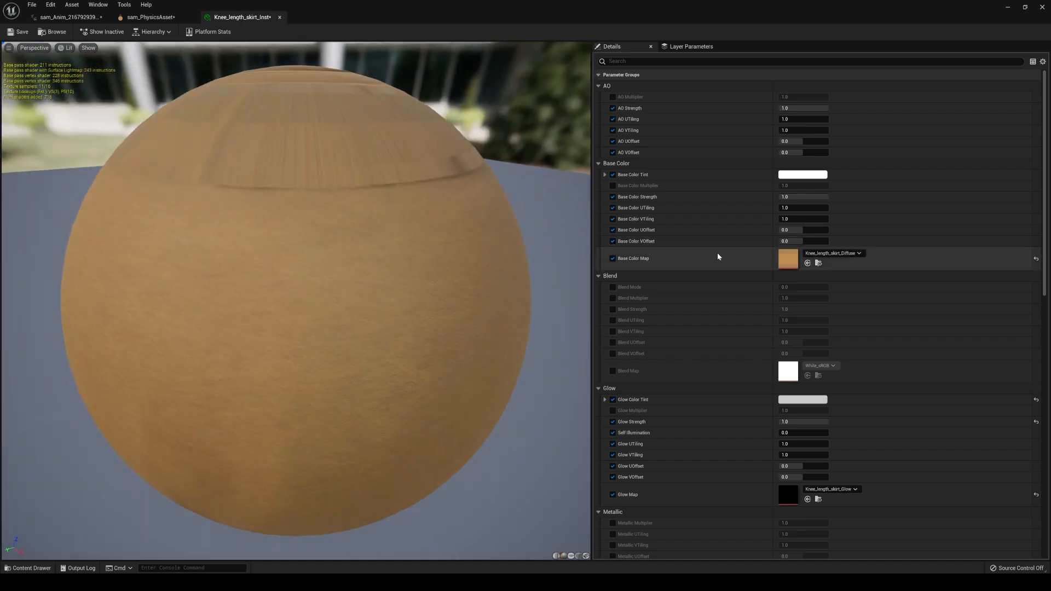
click(803, 174)
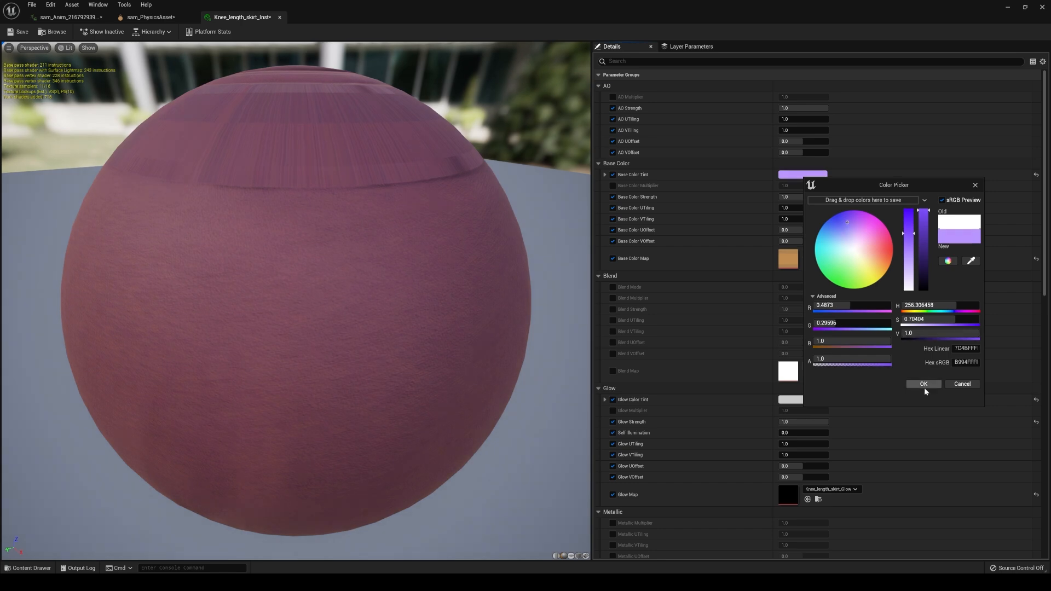
click(923, 383)
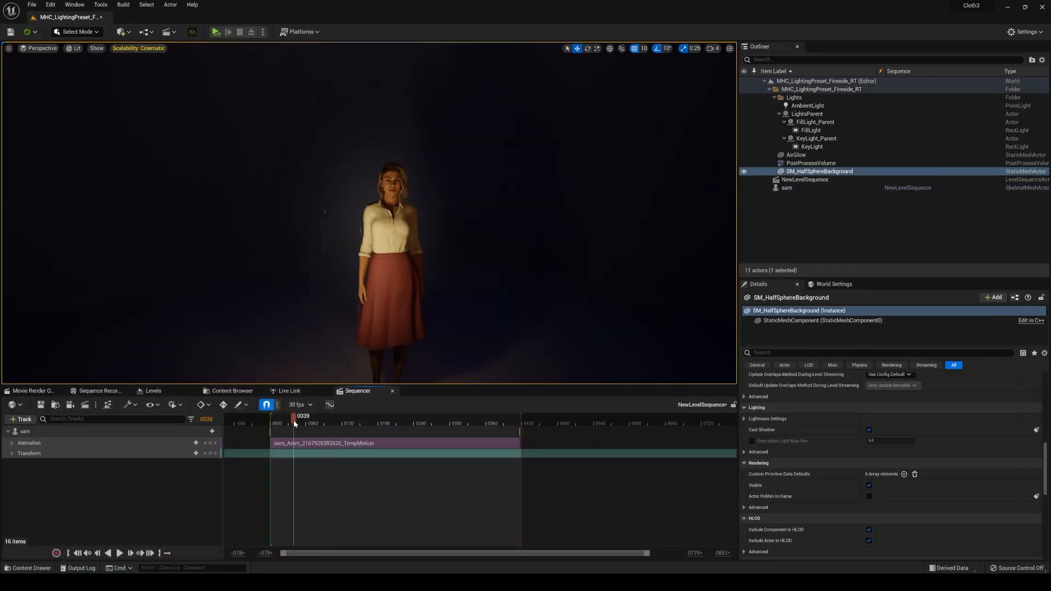
drag(293, 423, 317, 423)
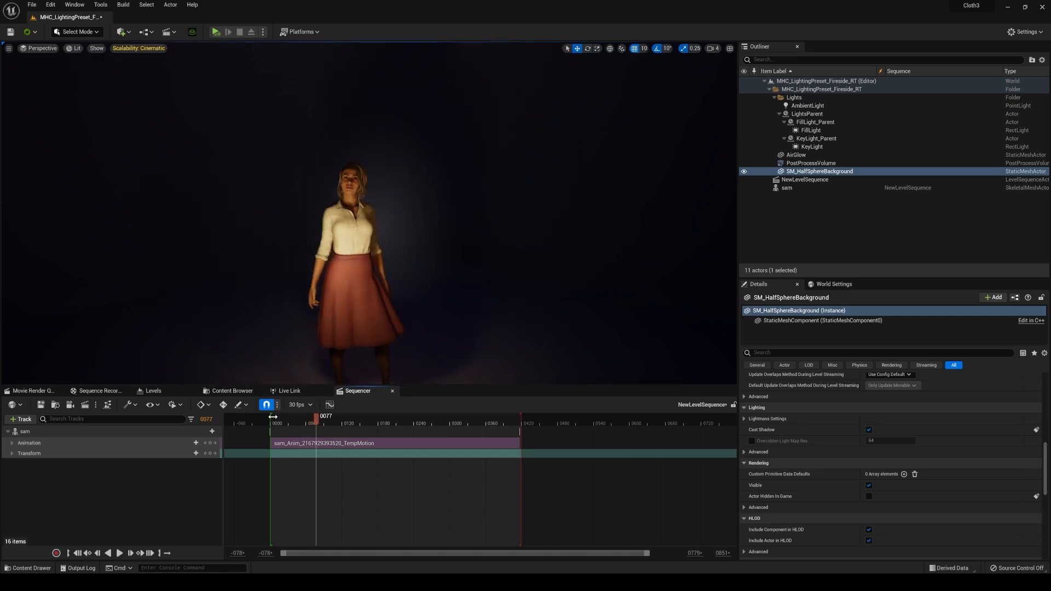
drag(316, 416, 361, 416)
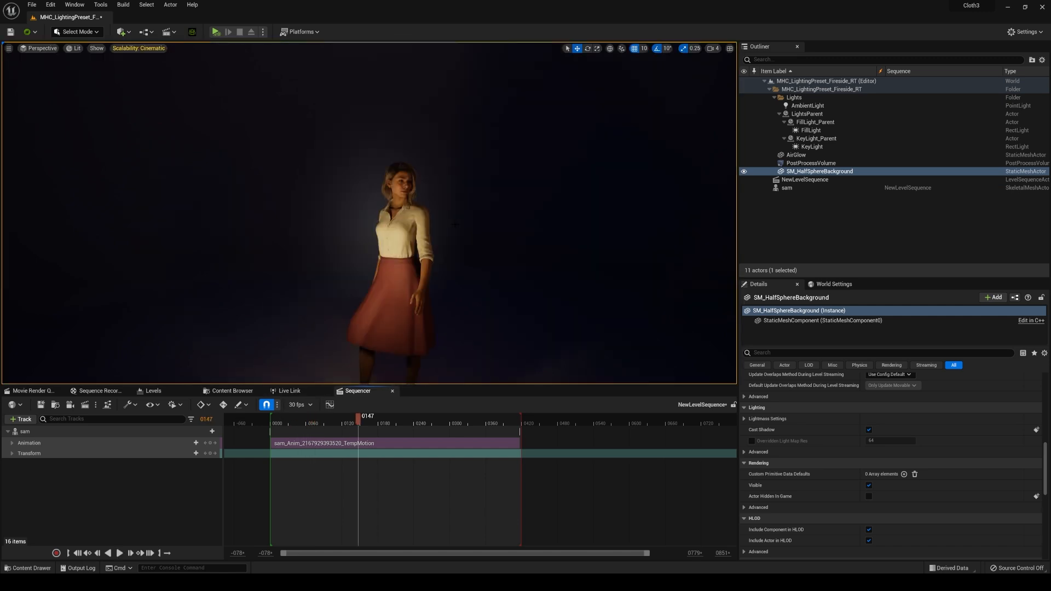